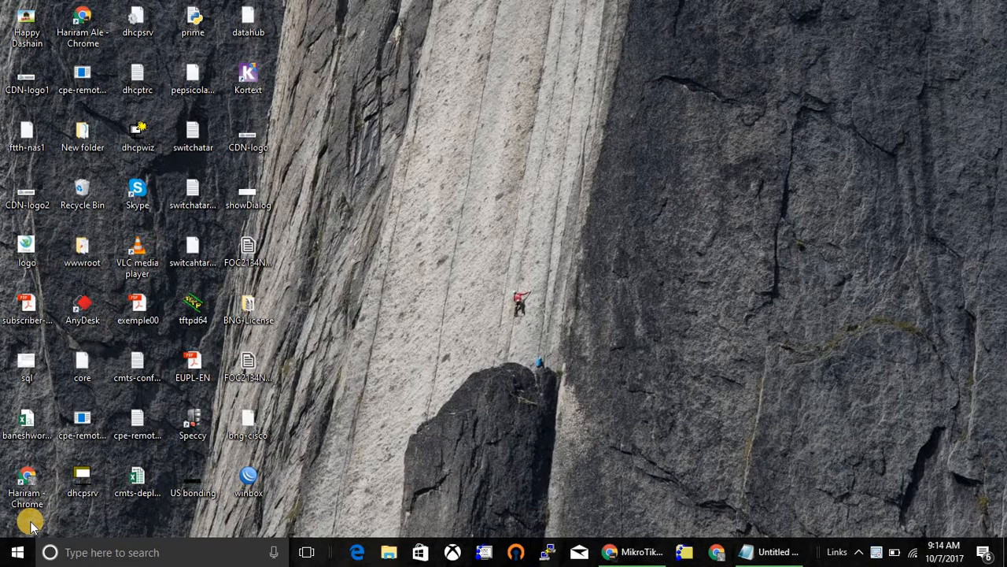
pyautogui.moveTo(726, 532)
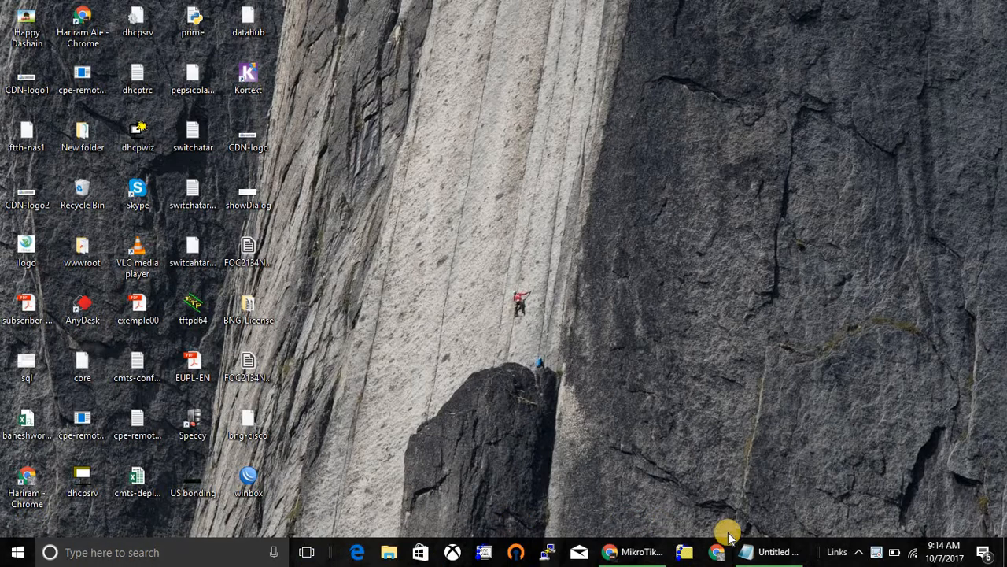
# Step: Launch WinBox, log in as admin to the hEX lite router and maximize the session window
pyautogui.click(774, 551)
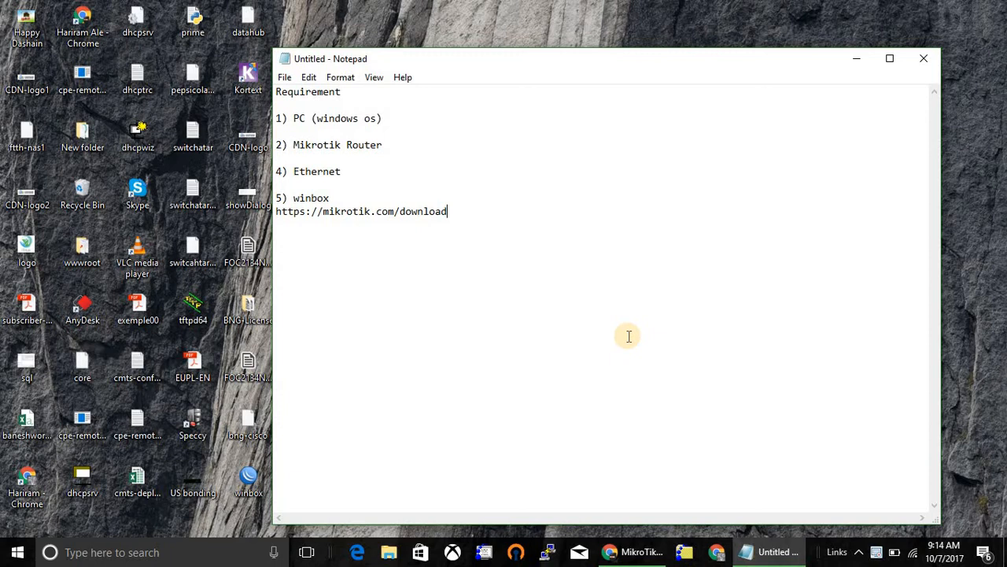
pyautogui.moveTo(622, 282)
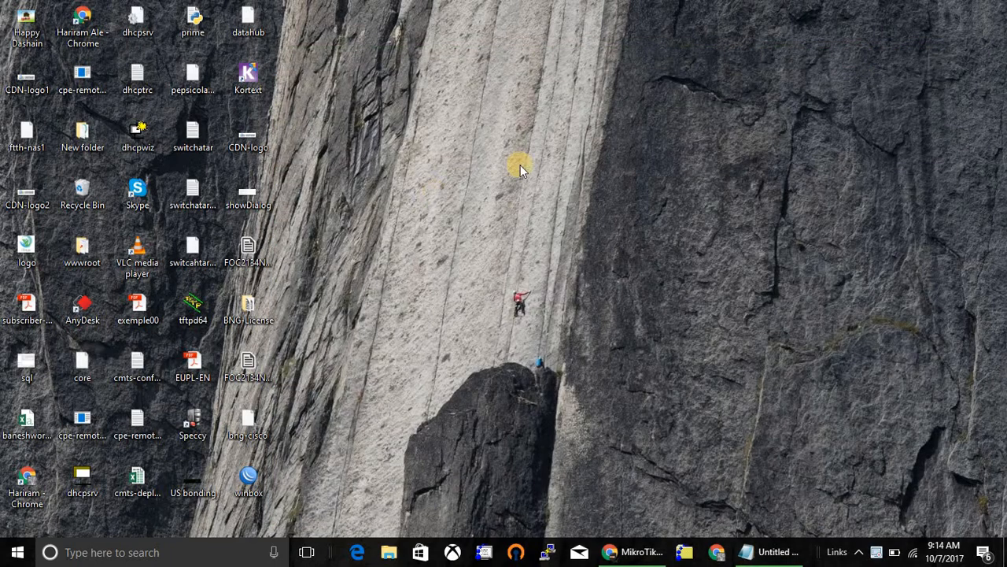
pyautogui.doubleClick(249, 475)
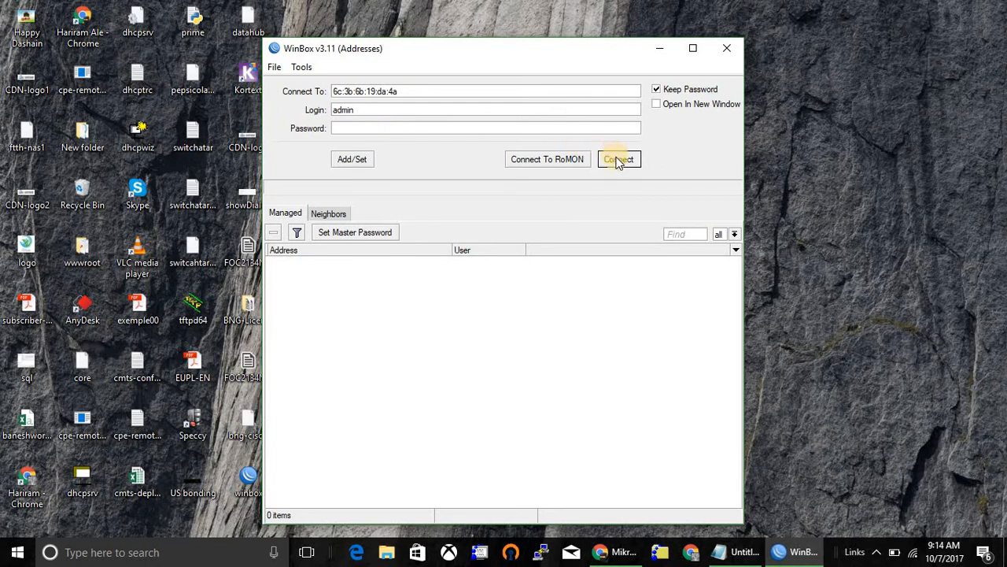
pyautogui.click(619, 159)
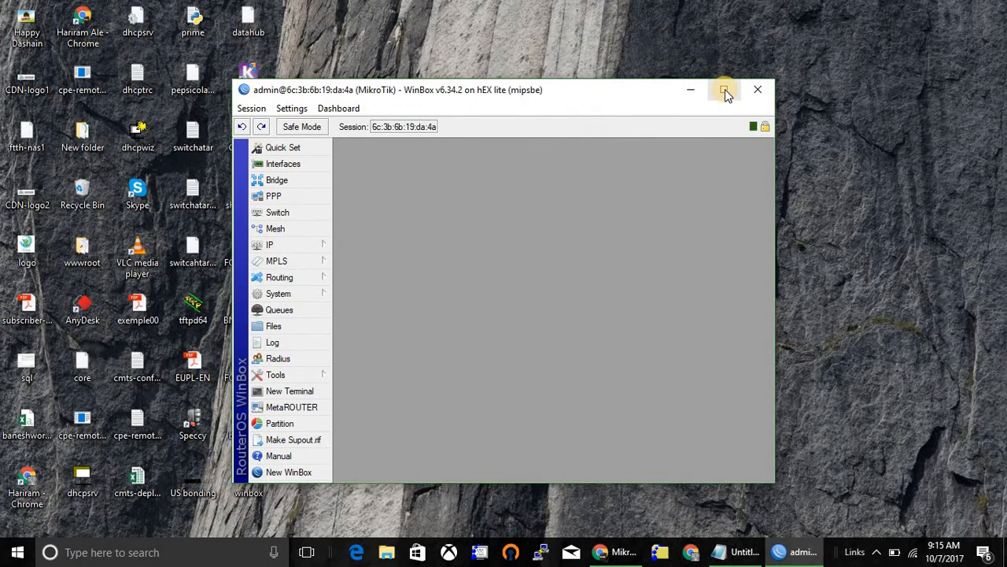
pyautogui.click(724, 88)
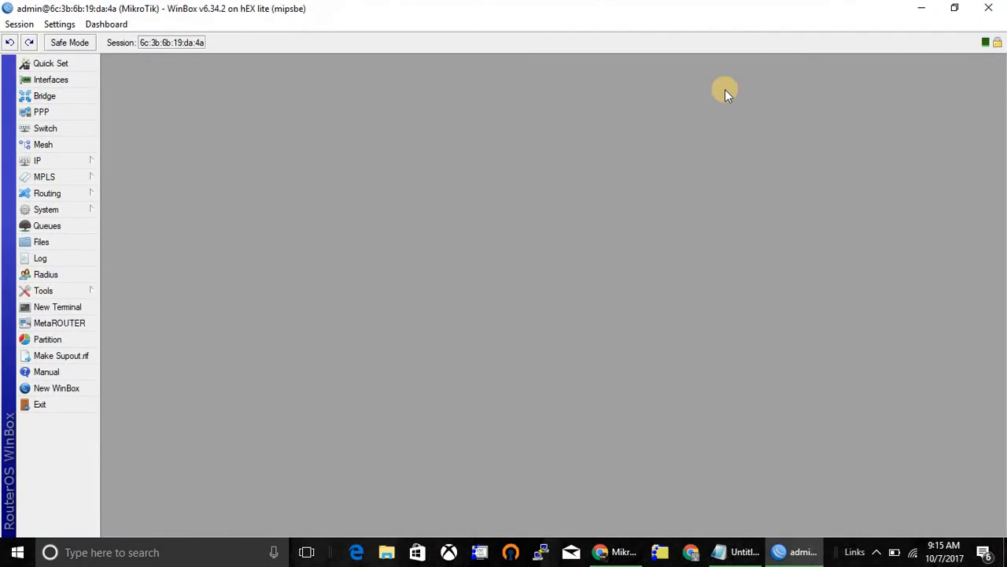
pyautogui.moveTo(274, 125)
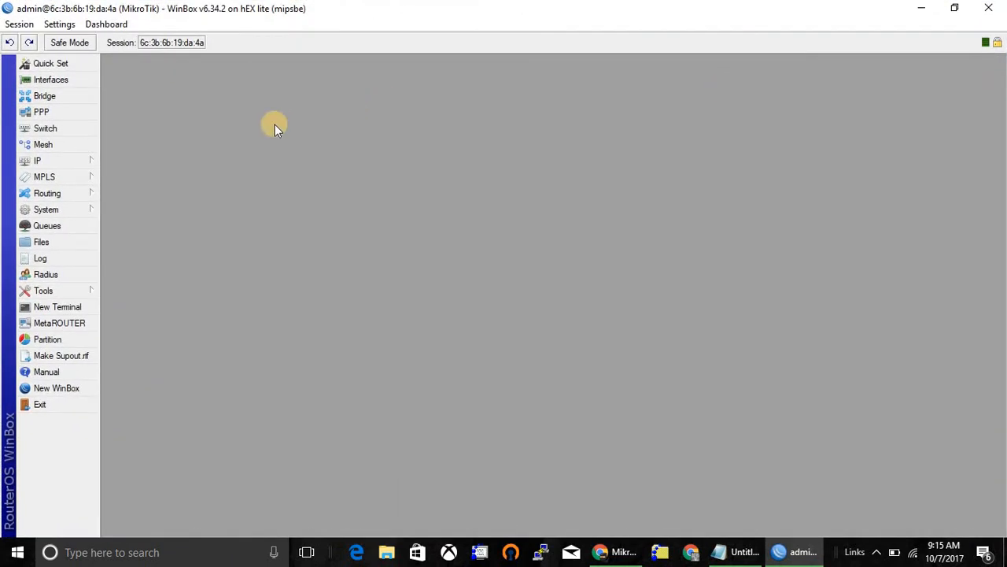
# Step: Rename interface ether1 to WAN in its settings dialog
pyautogui.click(50, 79)
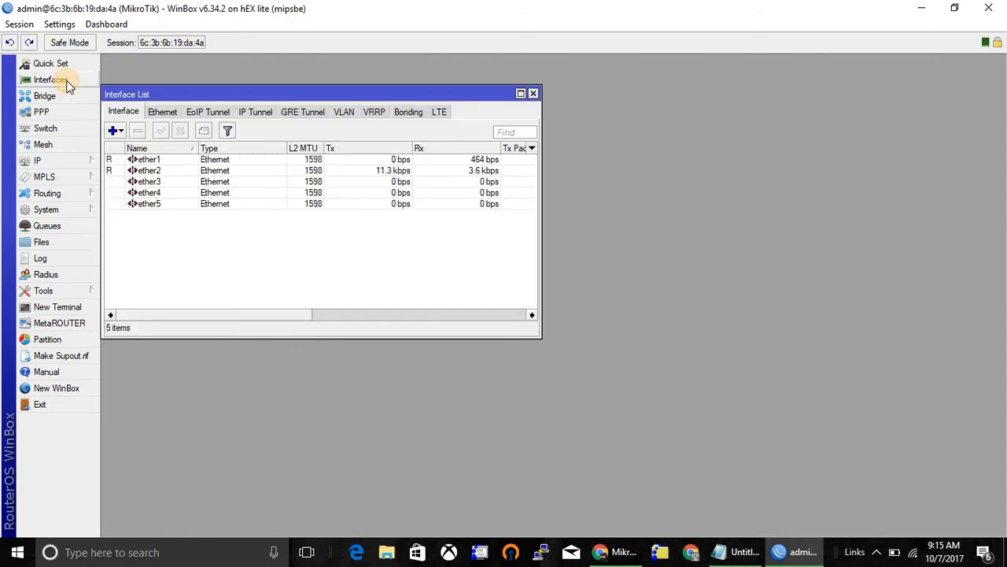
pyautogui.click(150, 159)
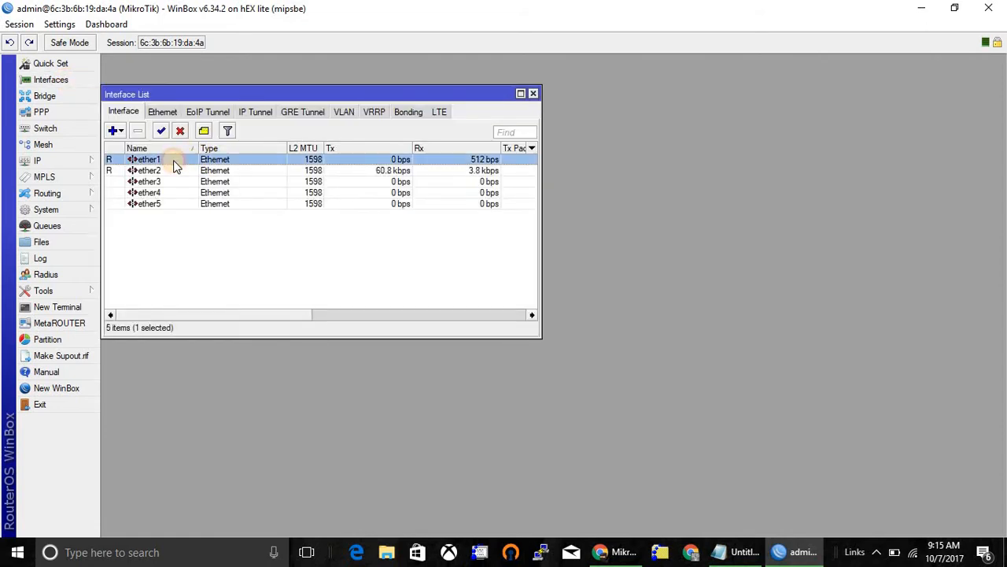
pyautogui.doubleClick(148, 159)
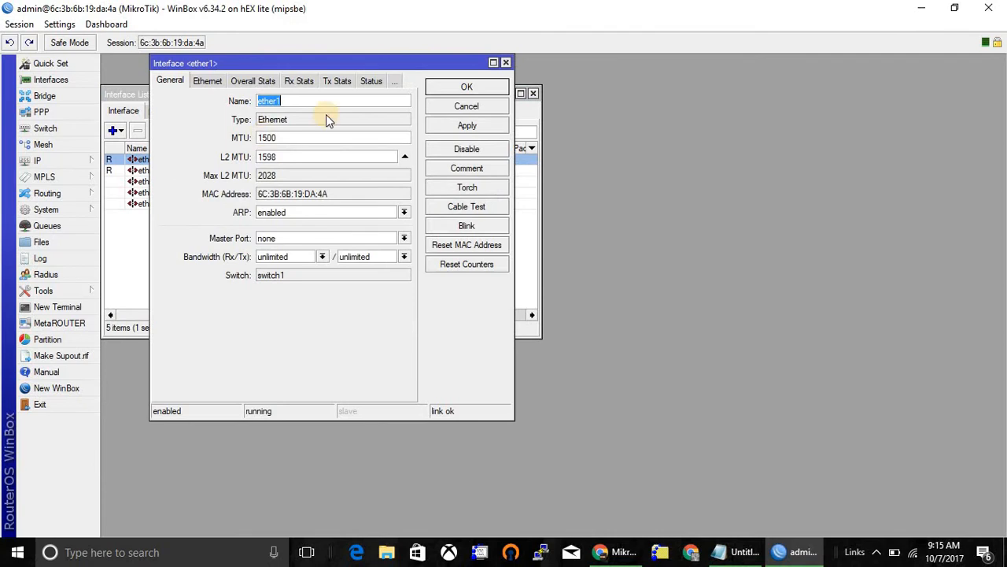
pyautogui.write('WAN')
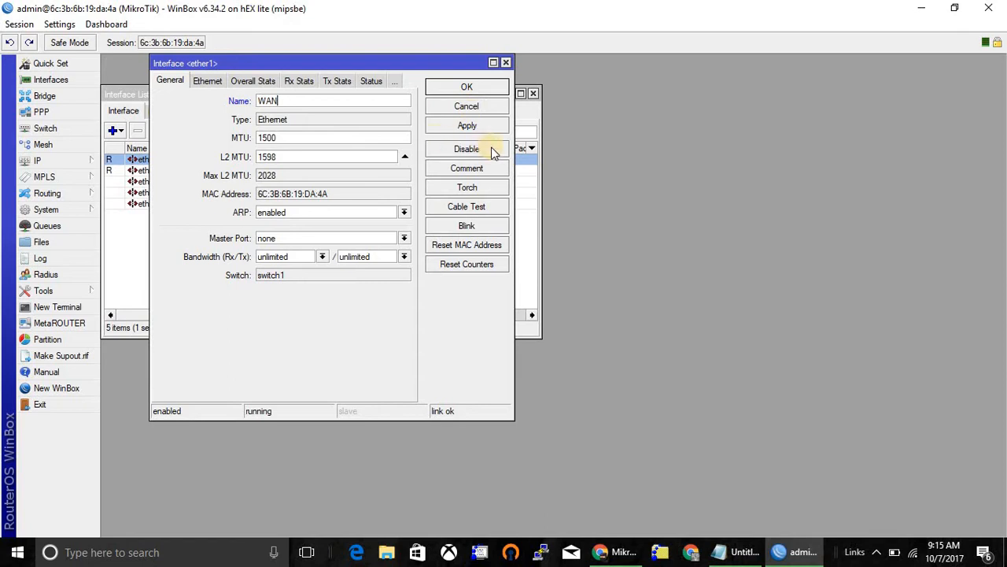
pyautogui.moveTo(480, 165)
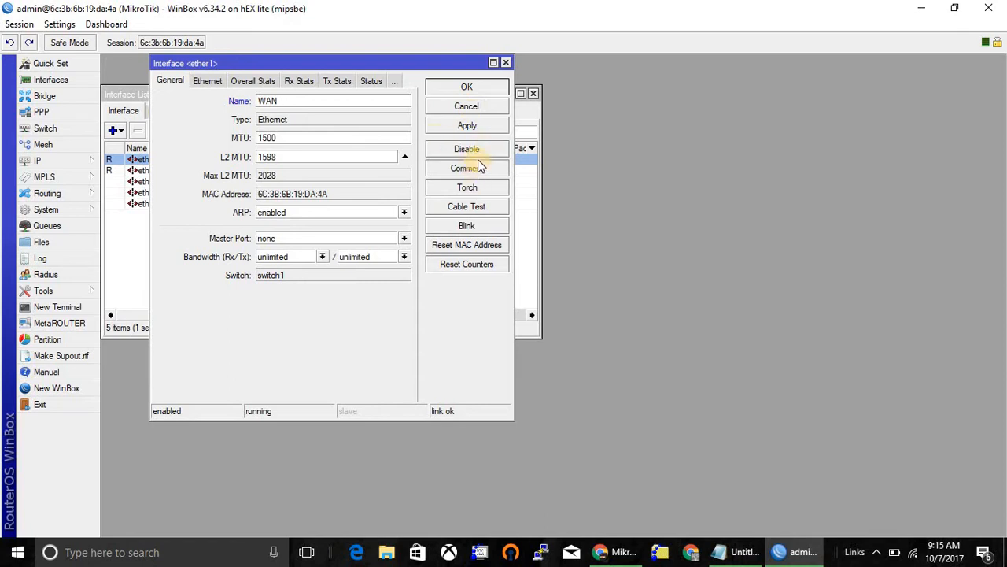
# Step: Comment the WAN interface as the WAN interface connected to internet
pyautogui.click(466, 168)
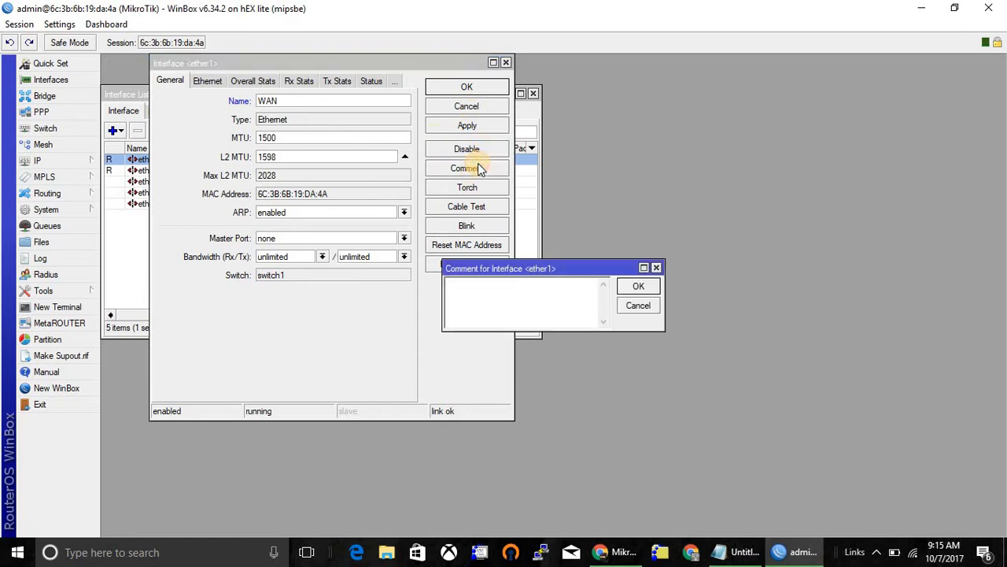
pyautogui.write('WNA')
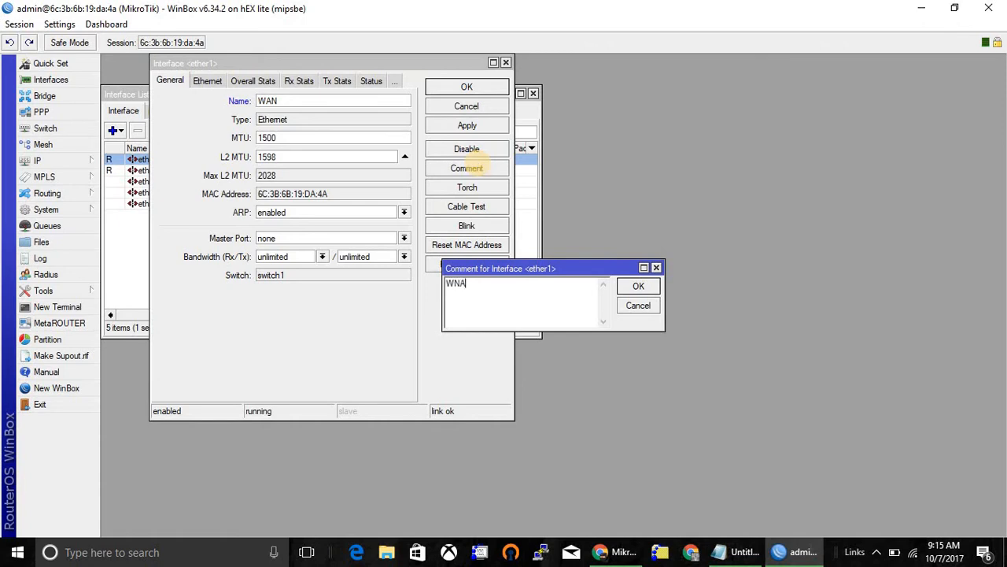
pyautogui.write('WAN interface')
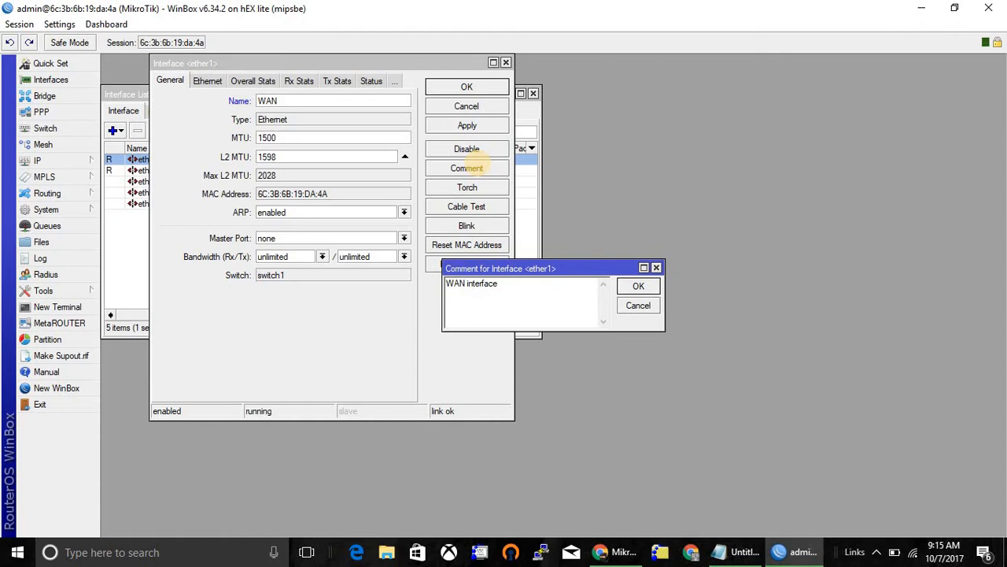
pyautogui.write('..  connected to internet')
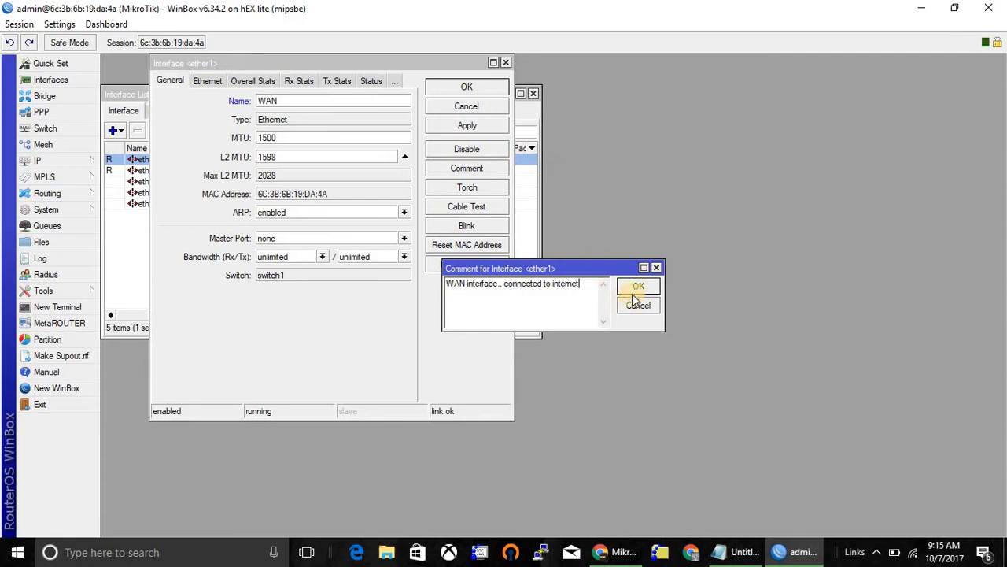
pyautogui.click(639, 286)
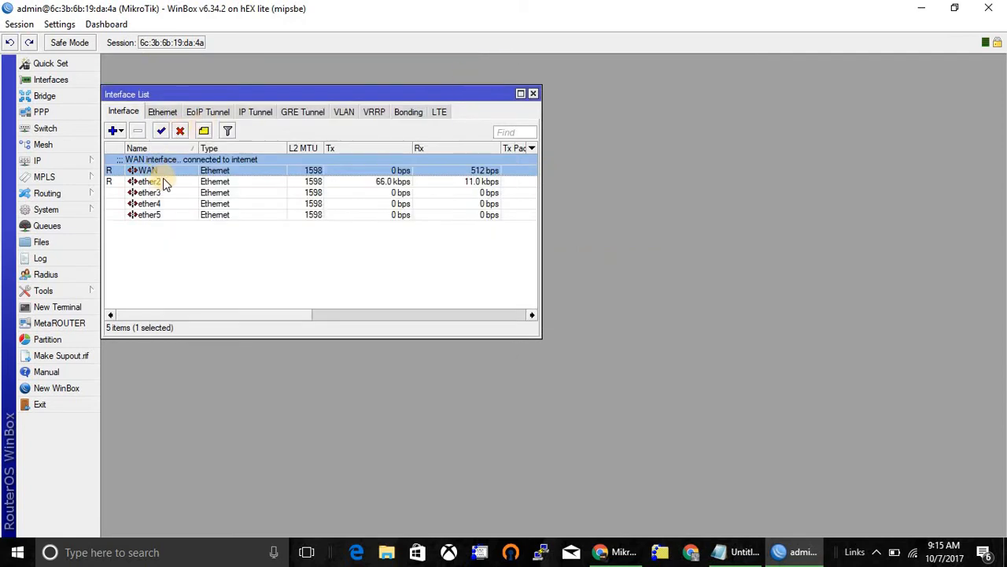
# Step: Rename ether2 to LAN with the comment 'MY local network' and save it
pyautogui.doubleClick(148, 181)
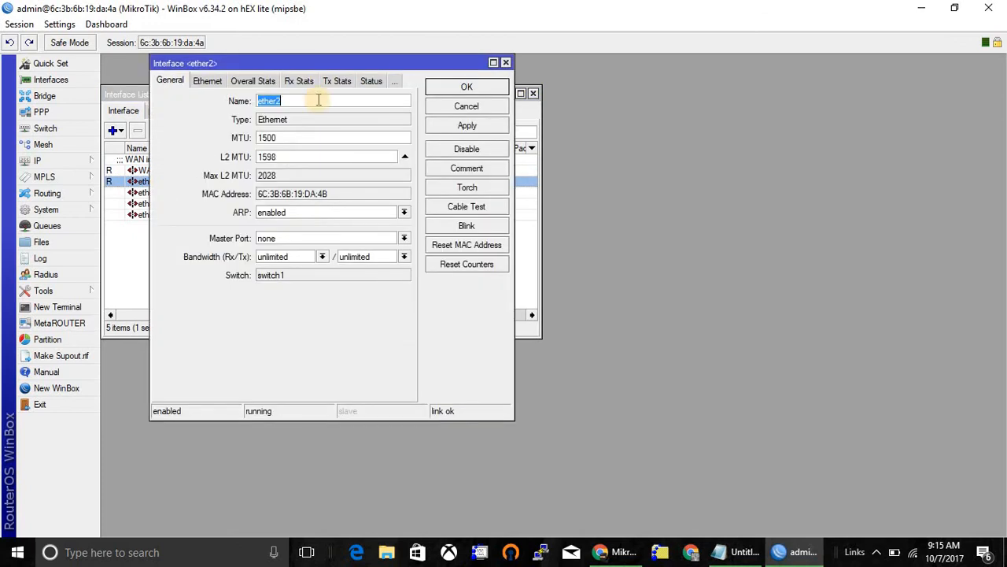
pyautogui.write('LAN')
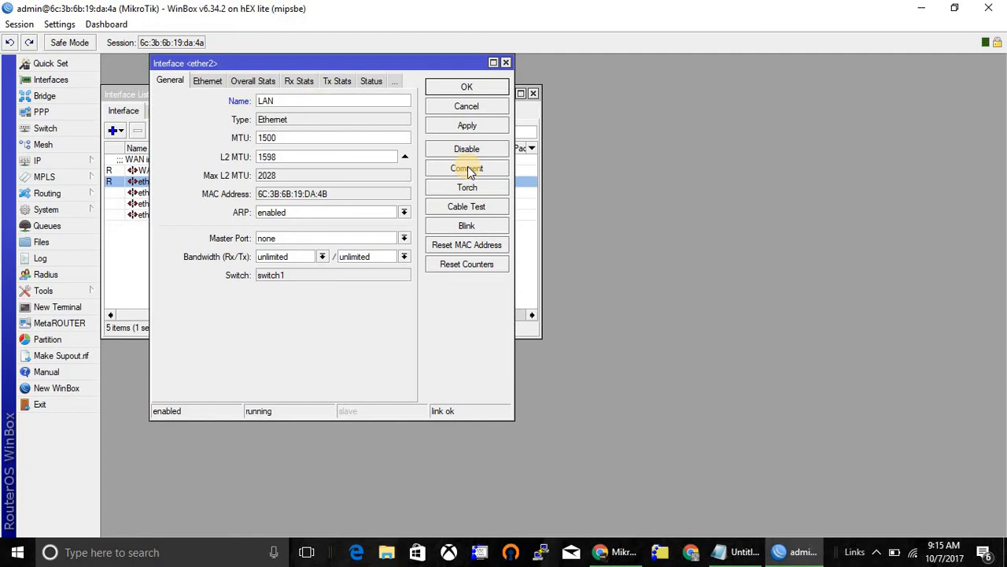
pyautogui.click(466, 167)
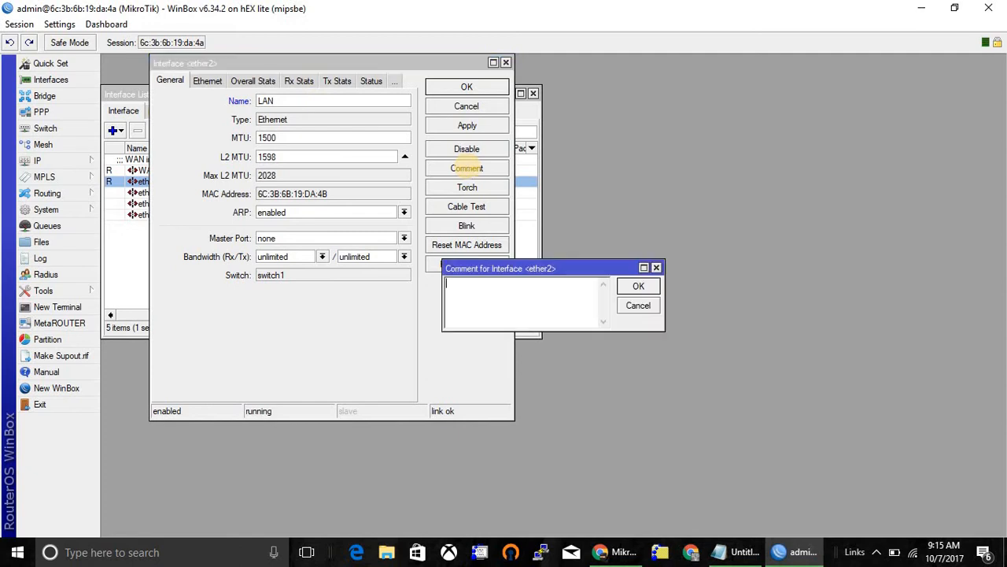
pyautogui.write('MY local')
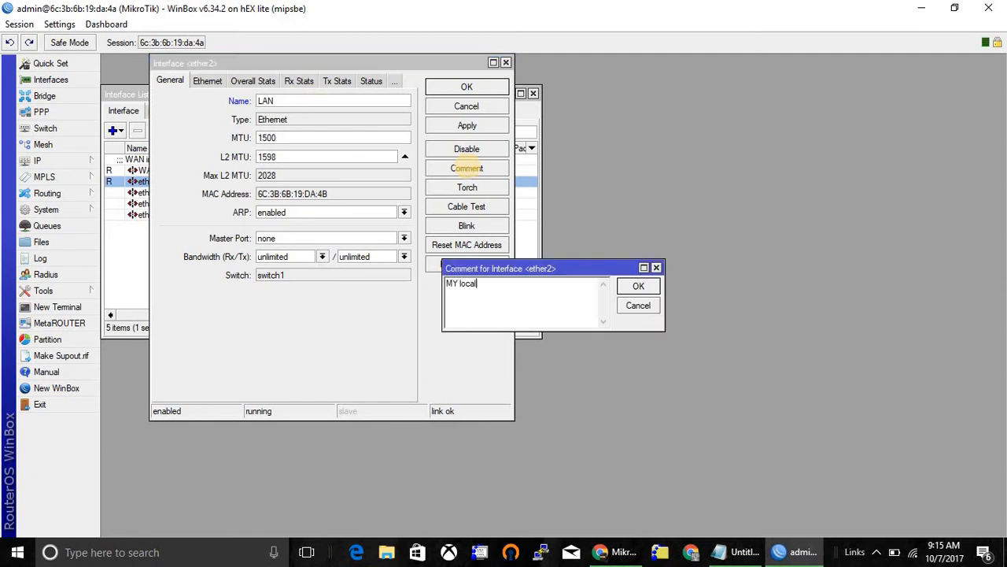
pyautogui.write('network')
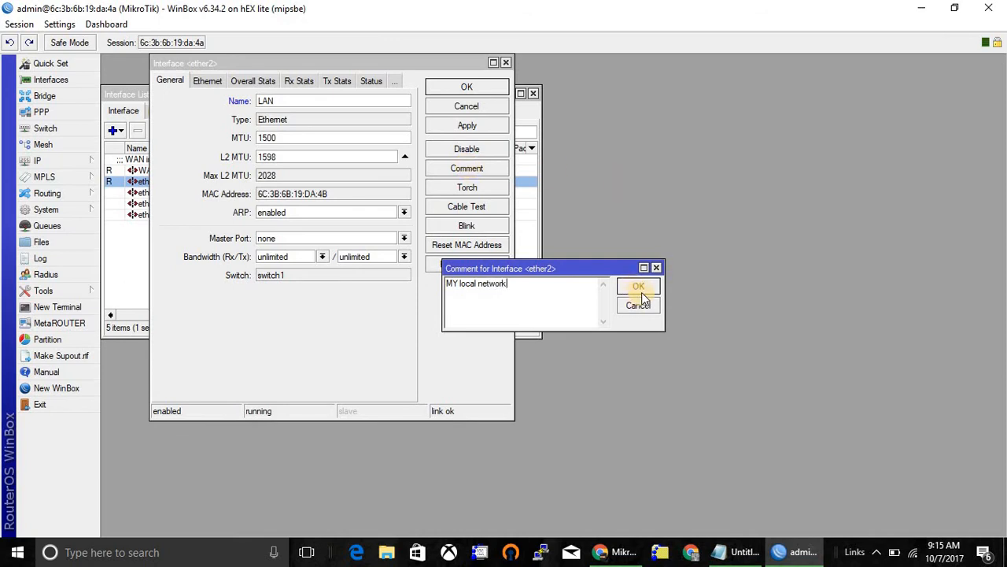
pyautogui.click(639, 287)
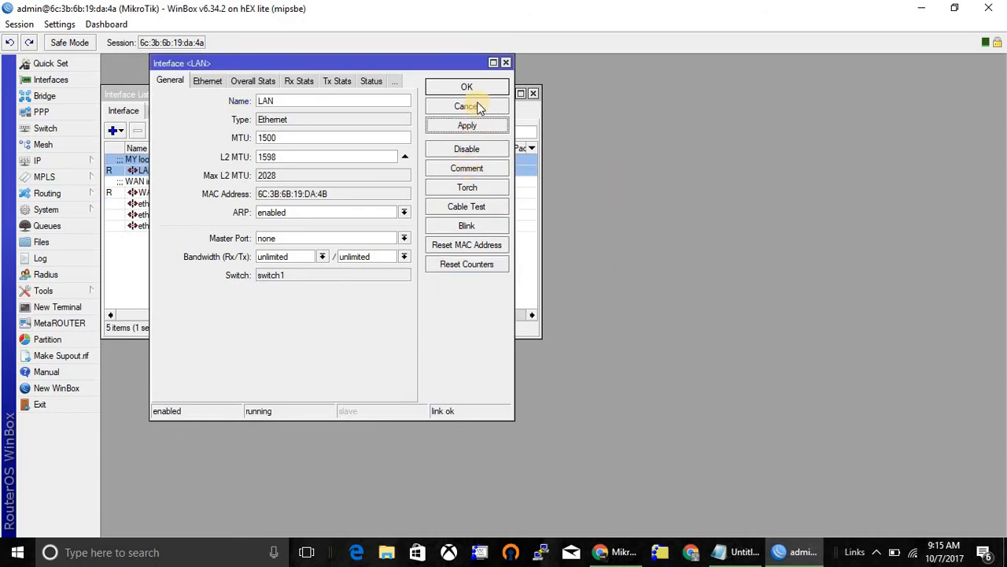
pyautogui.click(466, 107)
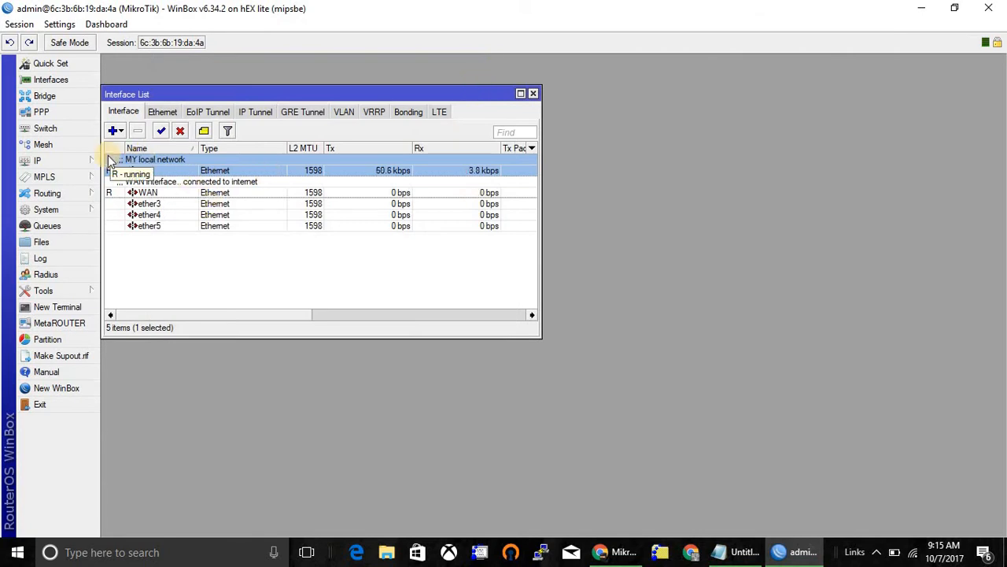
# Step: Add address 192.168.0.90/24 on the WAN interface with the comment WAN
pyautogui.click(37, 160)
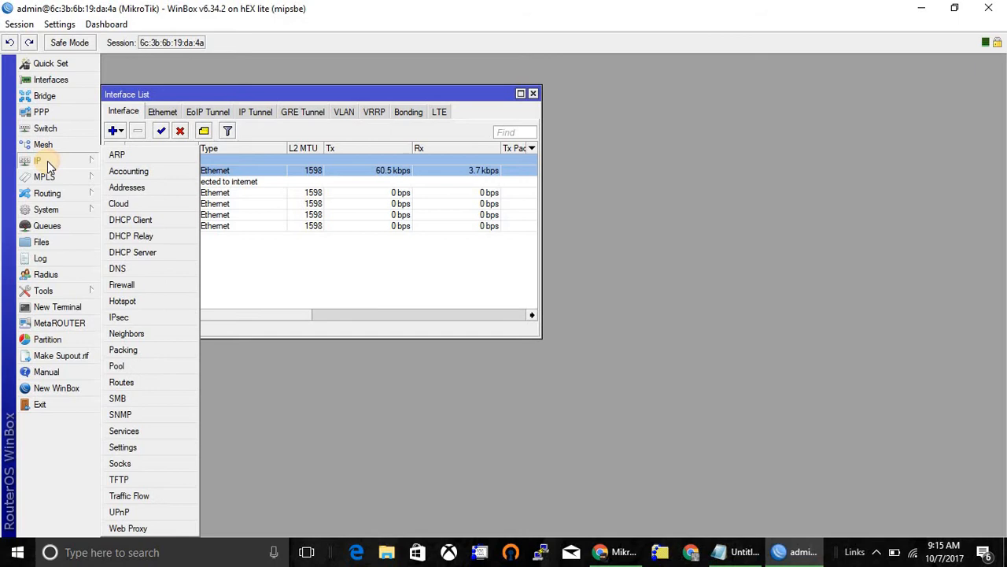
pyautogui.click(126, 186)
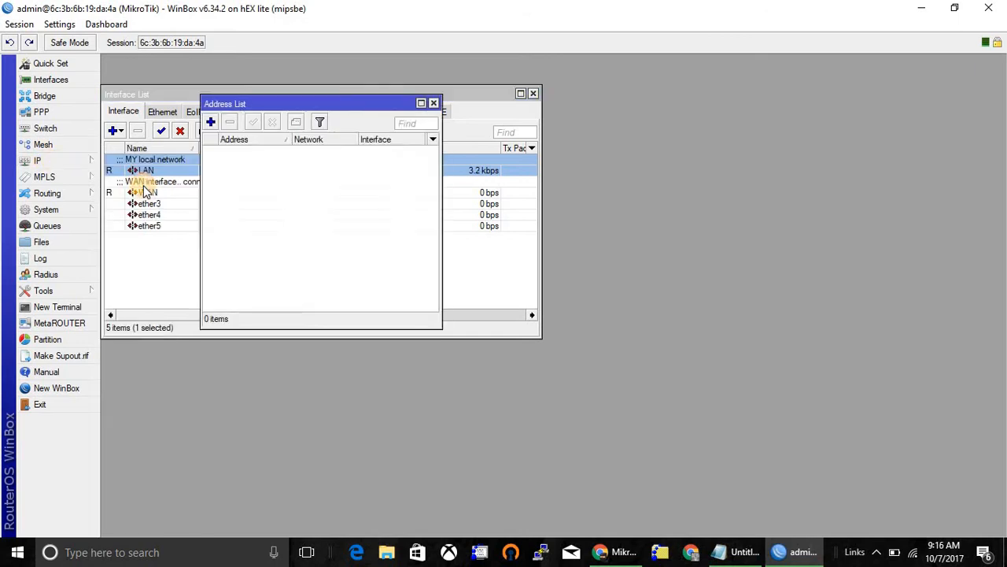
pyautogui.click(210, 123)
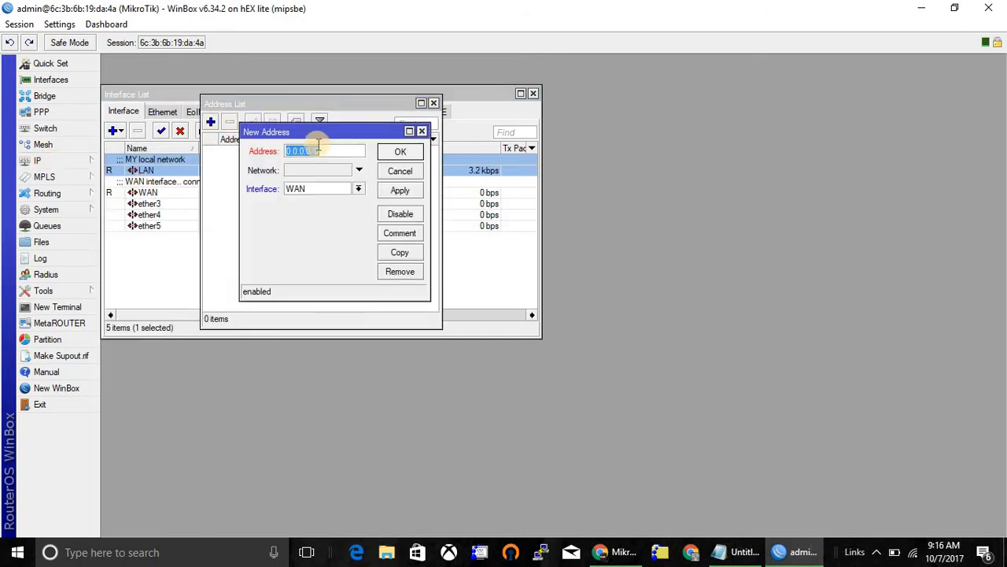
pyautogui.write('192.168.0')
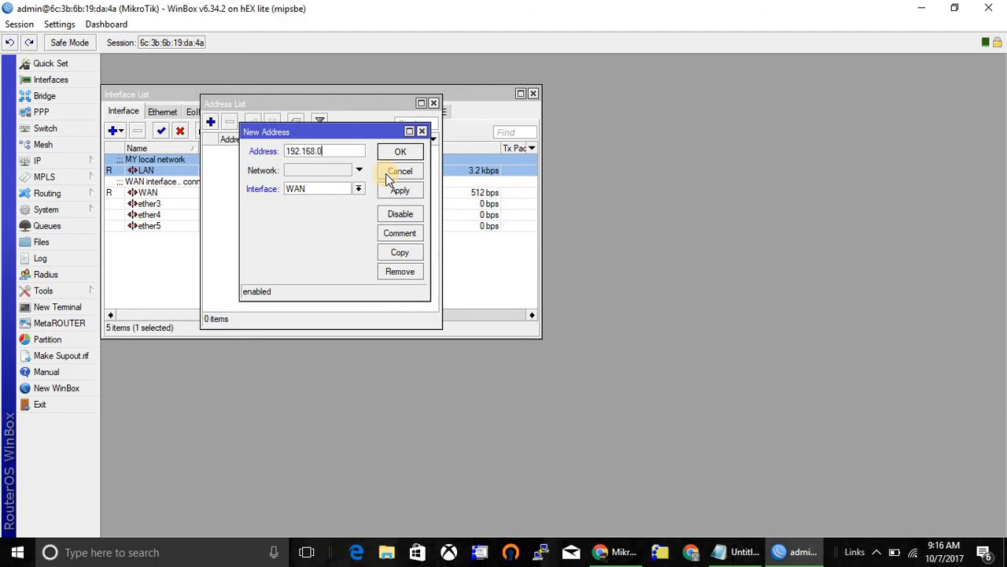
pyautogui.write('.90')
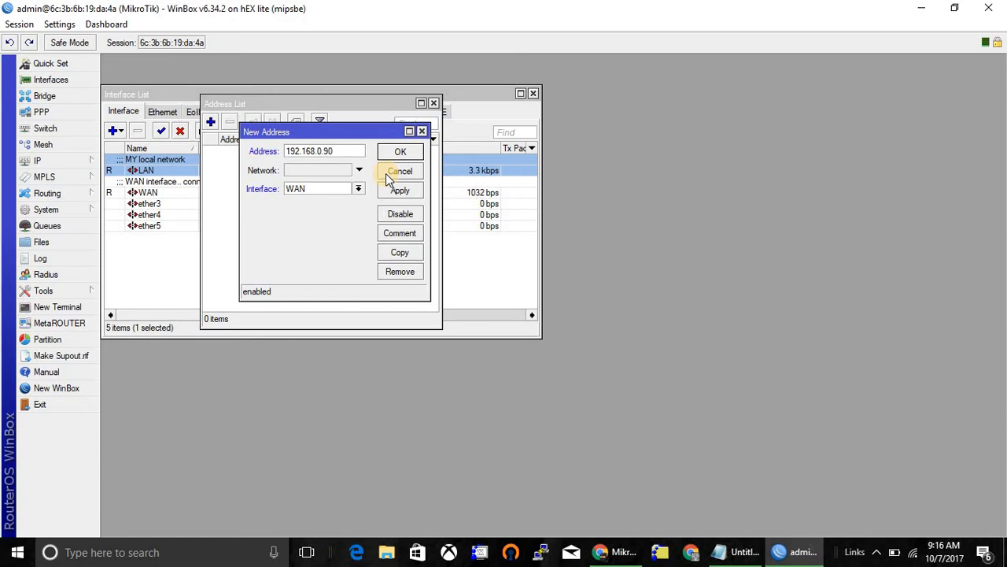
pyautogui.write('/24')
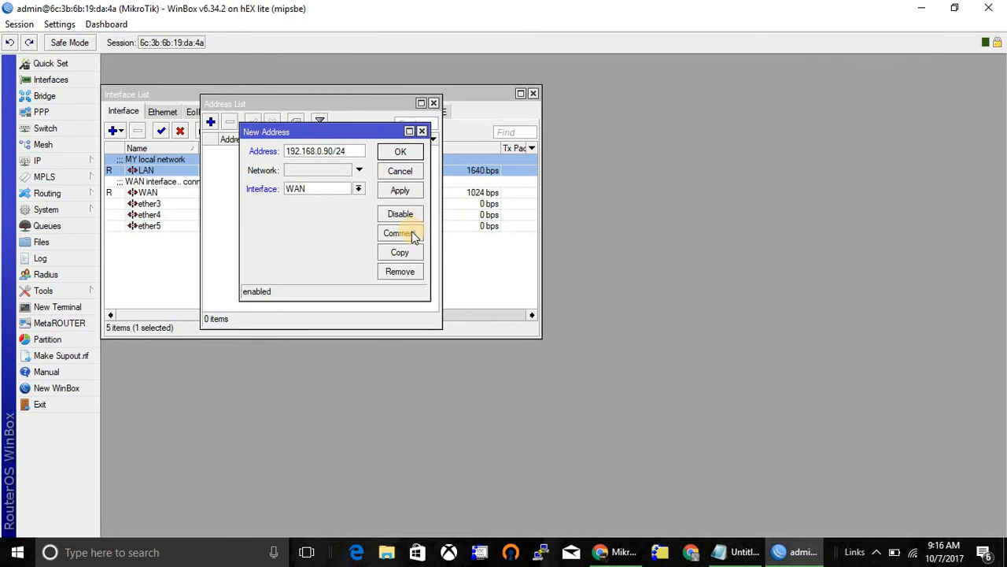
pyautogui.click(400, 233)
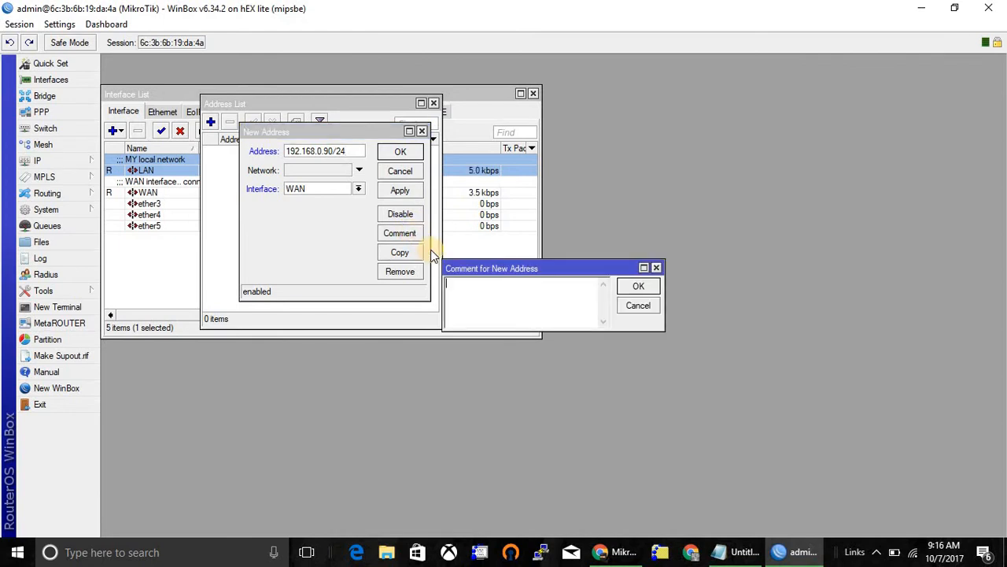
pyautogui.write('WAN')
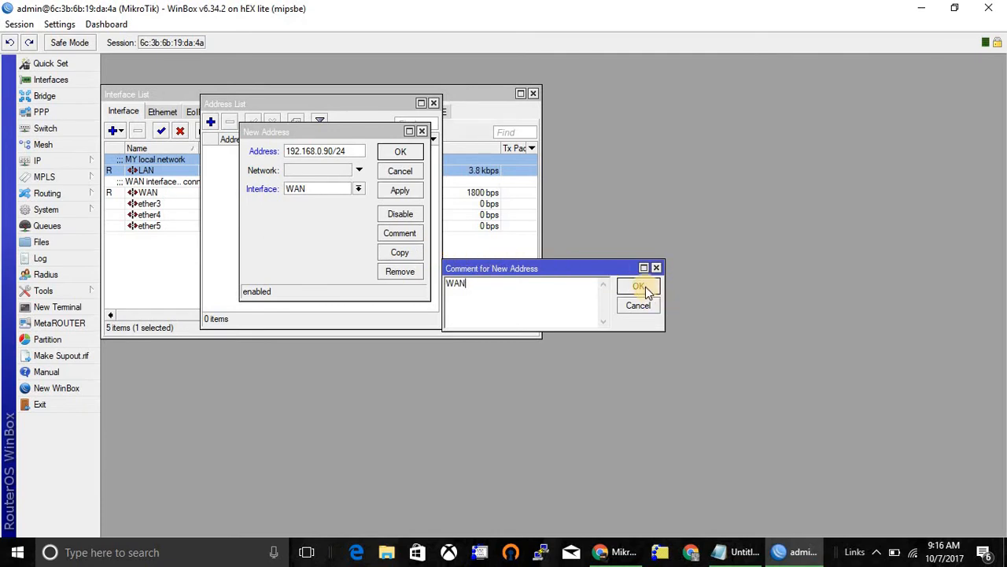
pyautogui.click(639, 286)
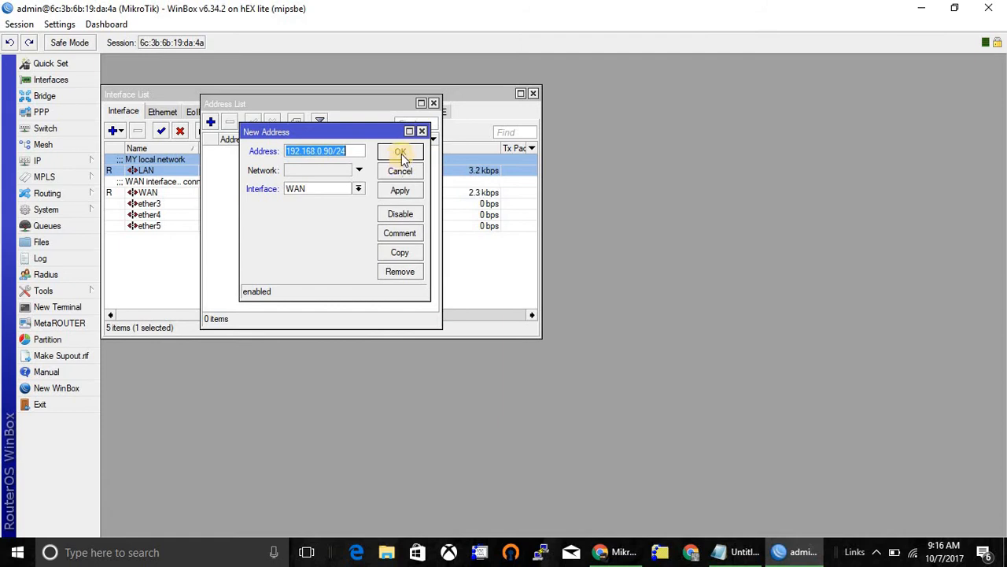
pyautogui.click(400, 151)
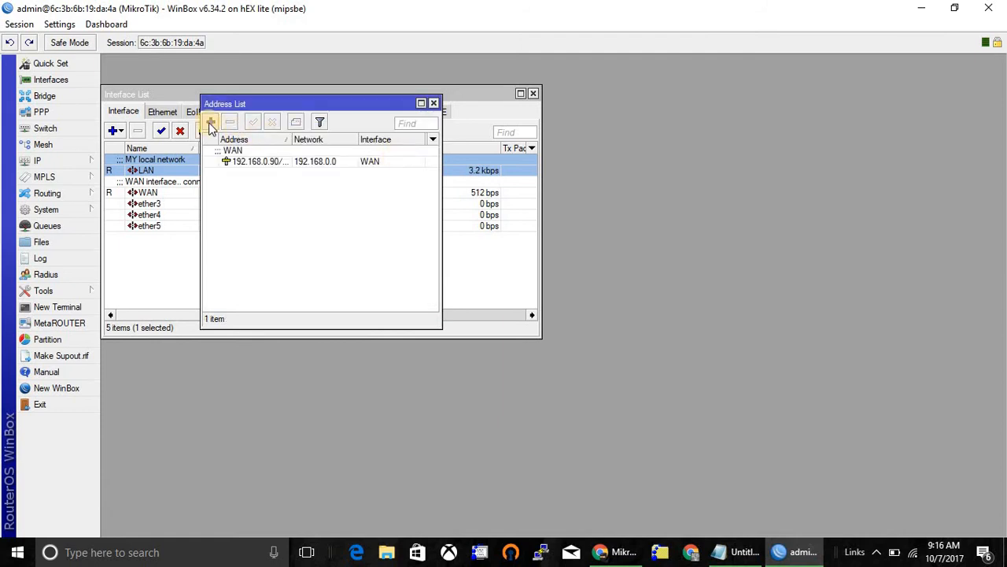
# Step: Add address 10.10.10.1/24 on the LAN interface and close the address list
pyautogui.click(211, 123)
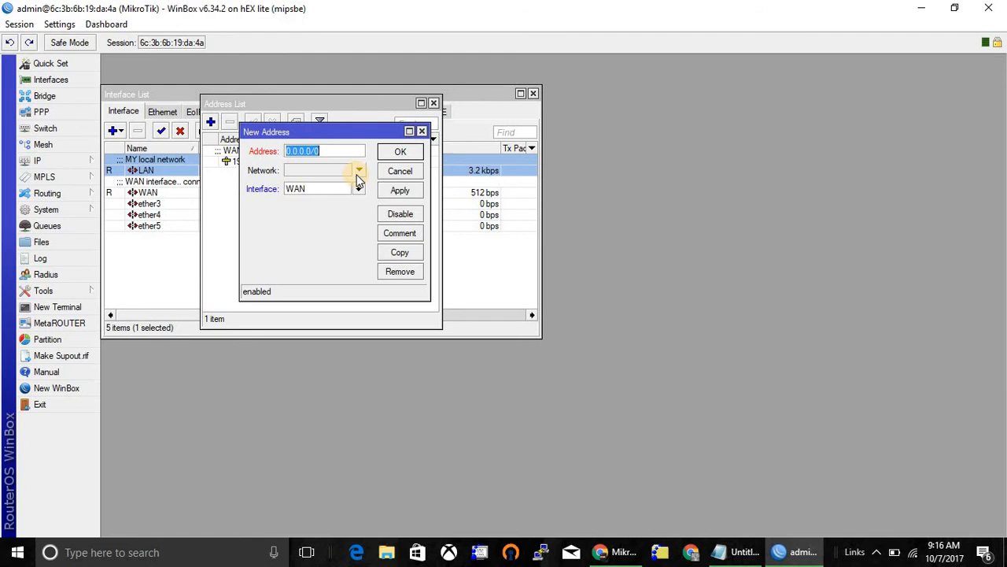
pyautogui.write('1')
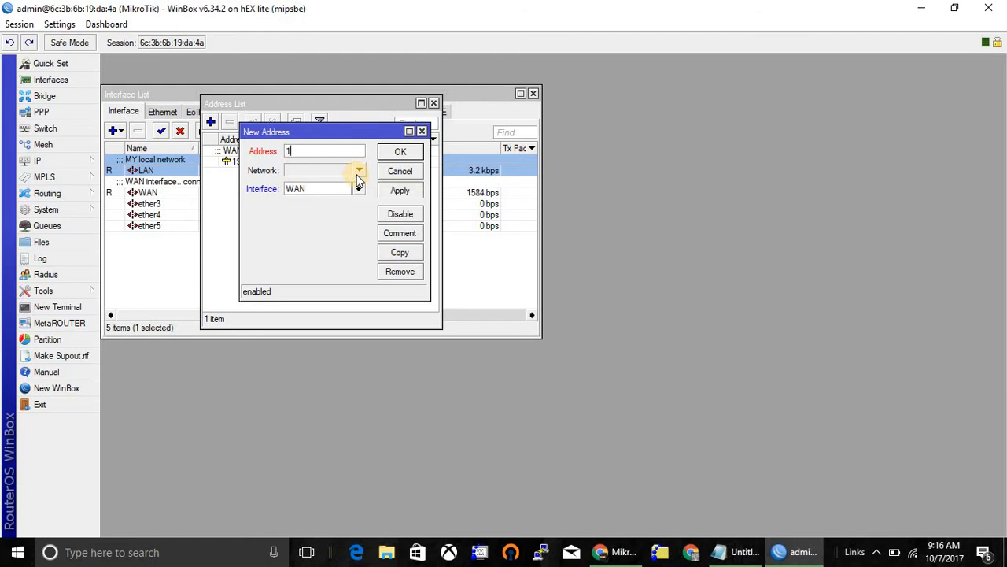
pyautogui.write('0.10.10.1/24')
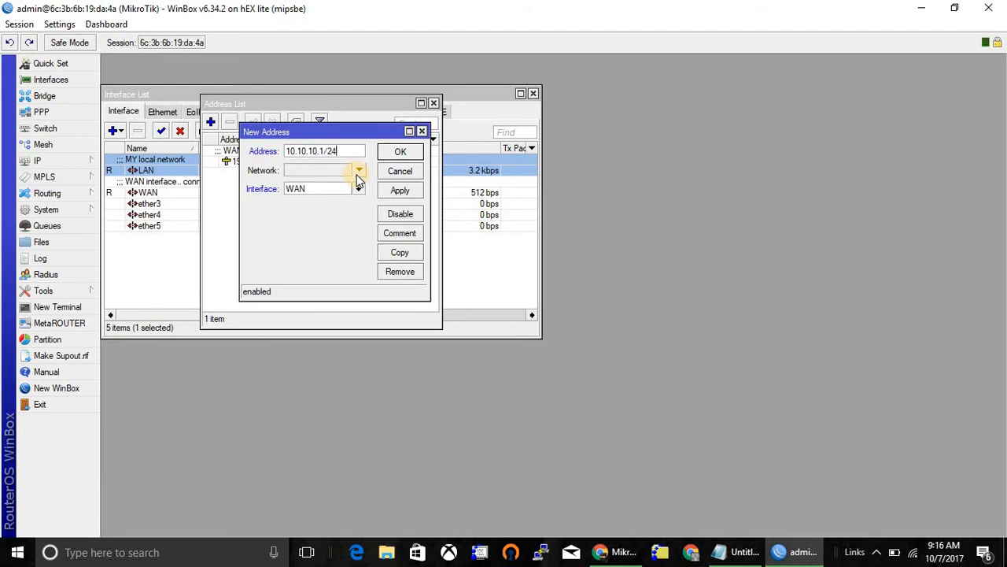
pyautogui.click(359, 188)
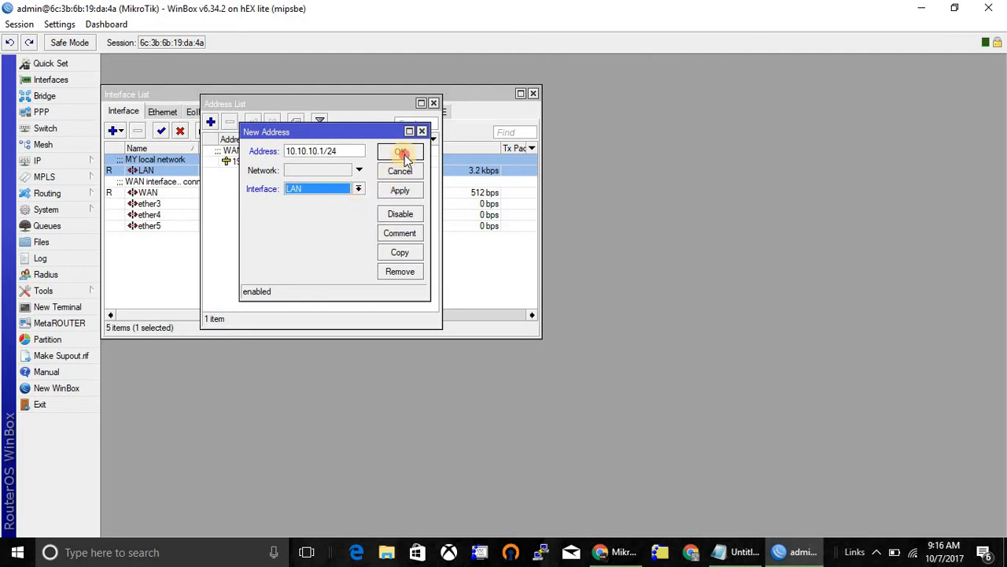
pyautogui.click(399, 151)
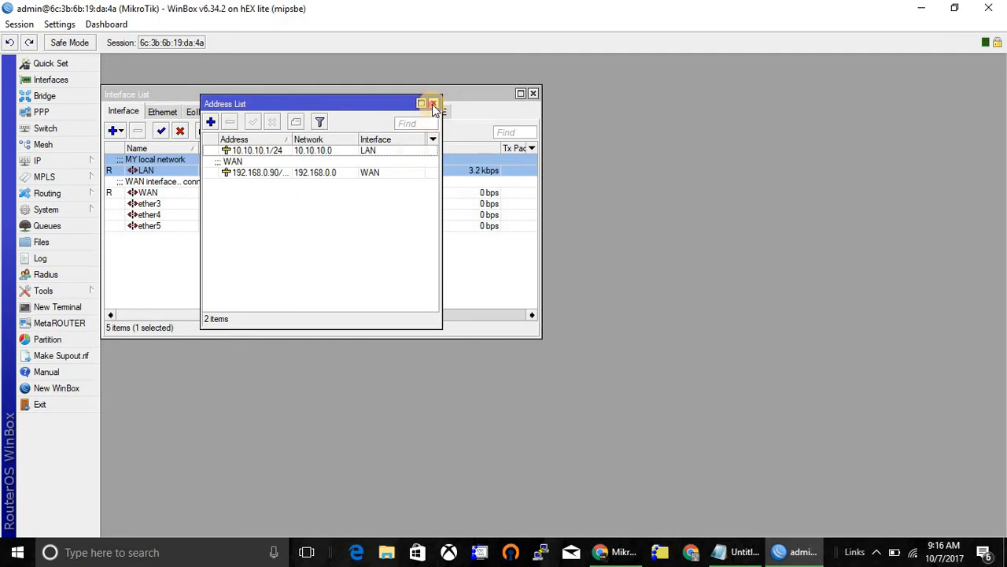
pyautogui.click(433, 104)
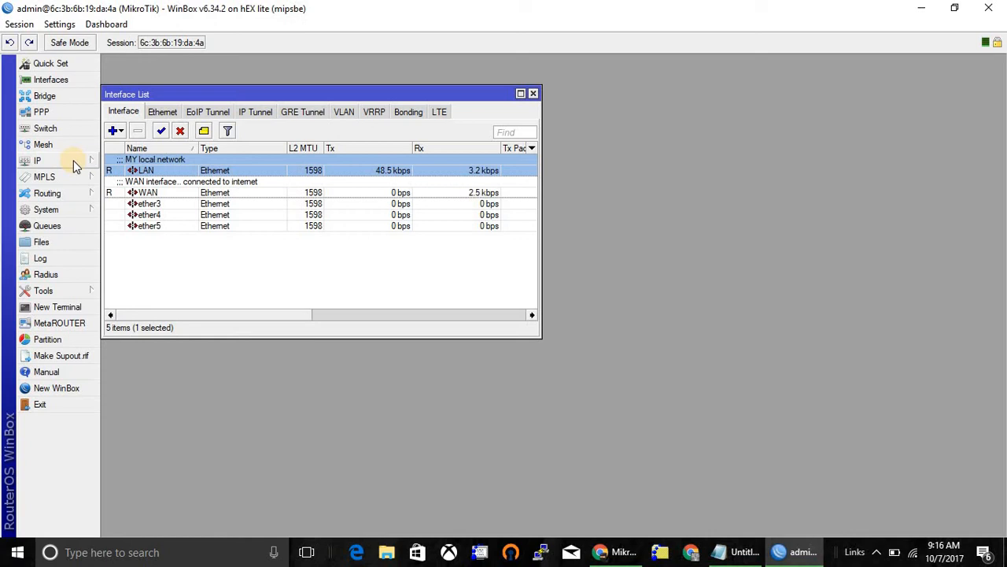
# Step: Create a srcnat firewall NAT rule with the masquerade action and save it
pyautogui.click(37, 160)
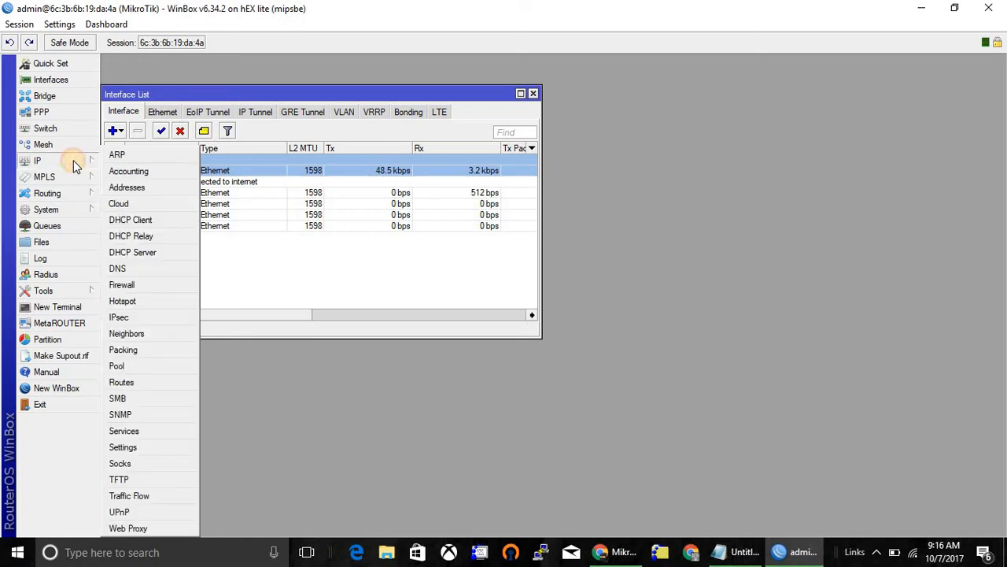
pyautogui.moveTo(157, 227)
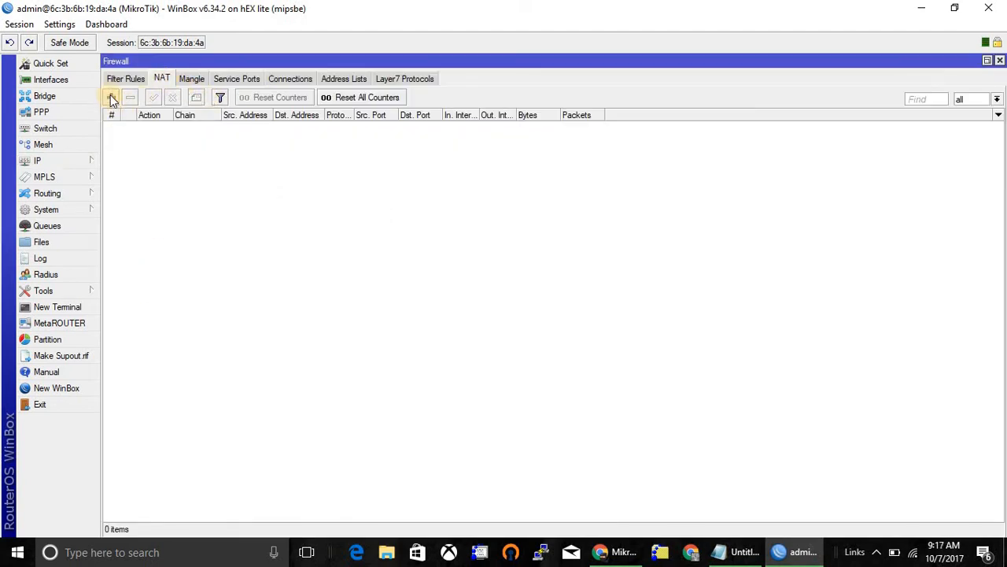
pyautogui.click(110, 97)
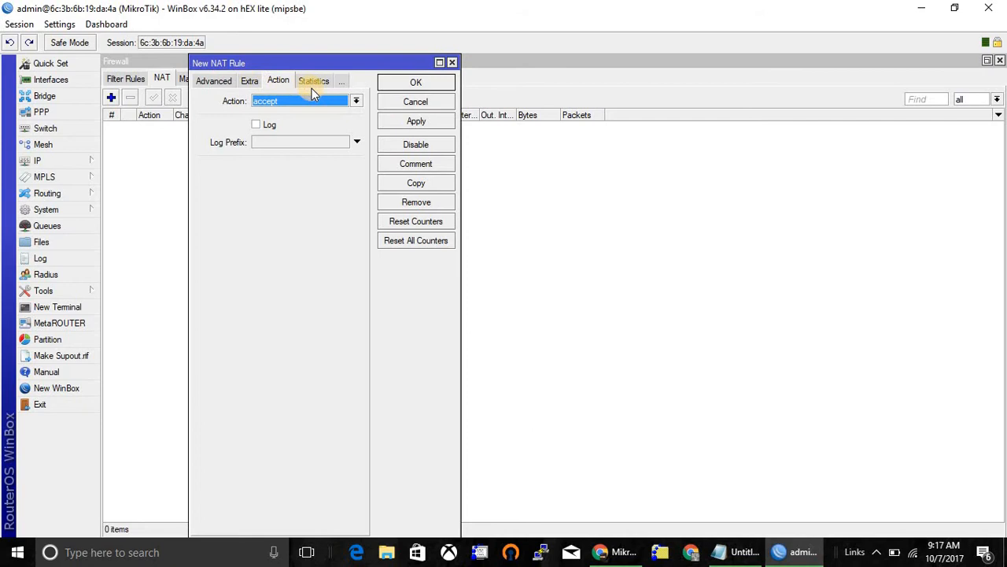
pyautogui.moveTo(356, 101)
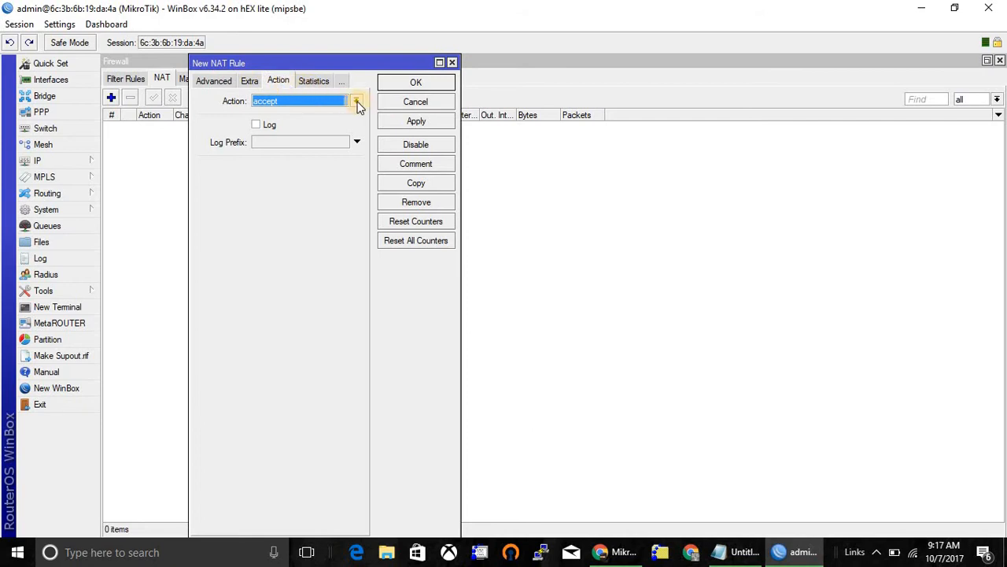
pyautogui.click(356, 101)
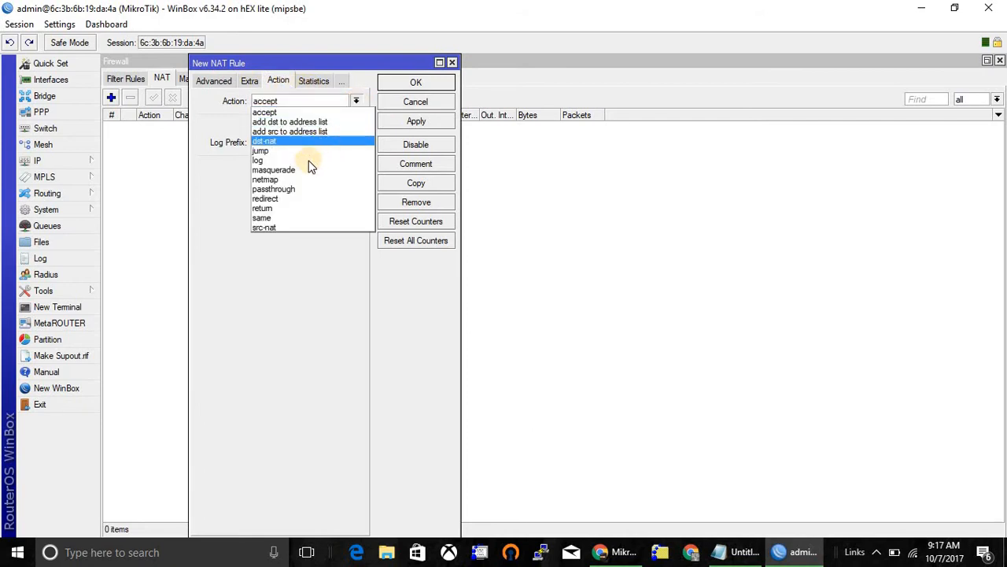
pyautogui.click(274, 170)
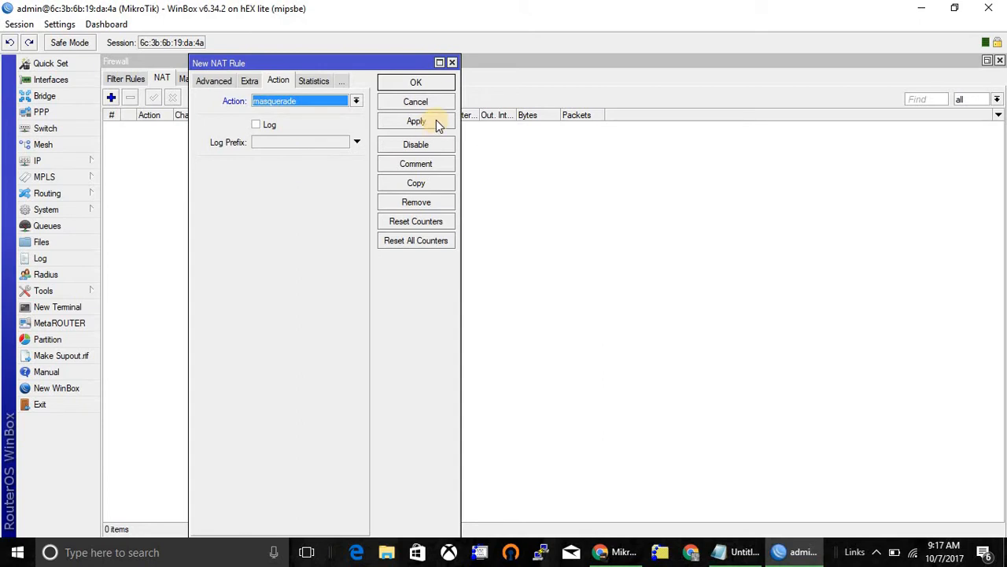
pyautogui.moveTo(476, 139)
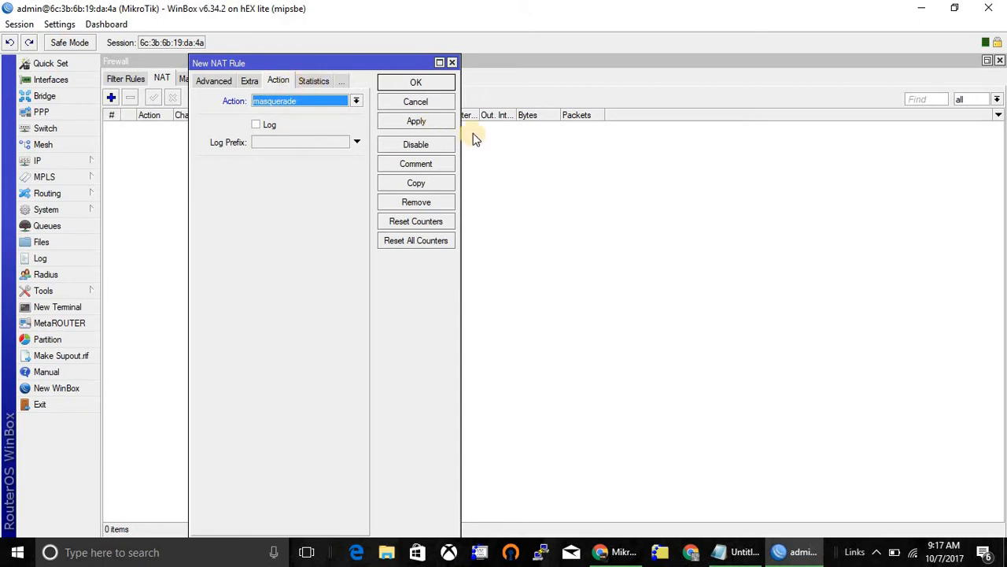
pyautogui.click(415, 82)
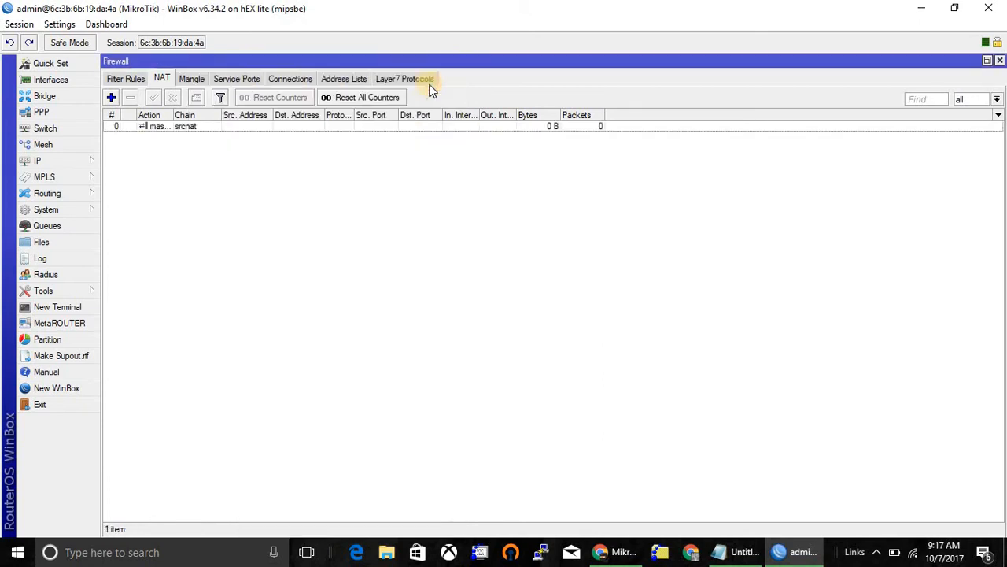
# Step: Create IP pool mypool with addresses 10.10.10.2-10.10.10.254 and close the pool list
pyautogui.click(38, 161)
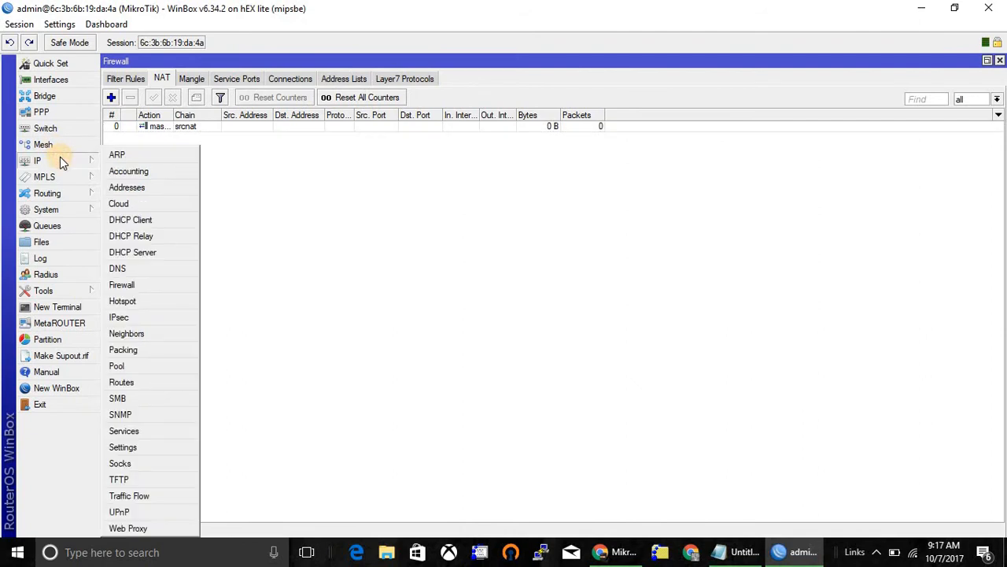
pyautogui.moveTo(90, 161)
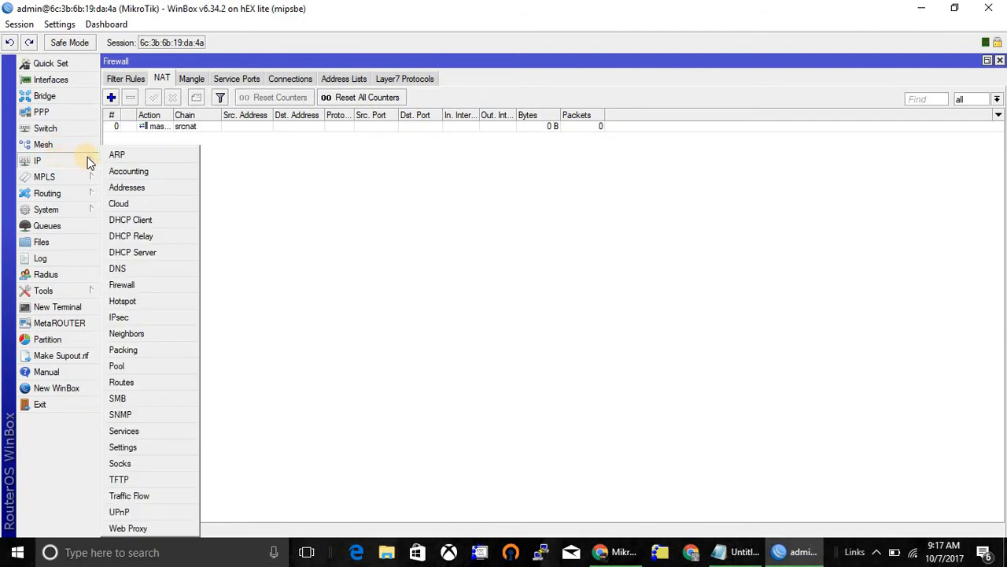
pyautogui.moveTo(118, 365)
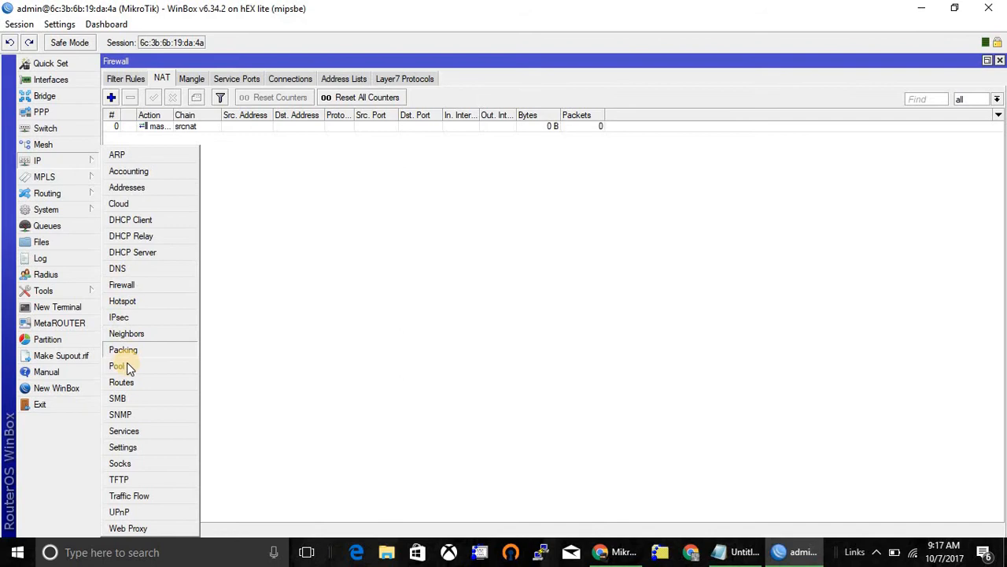
pyautogui.click(118, 365)
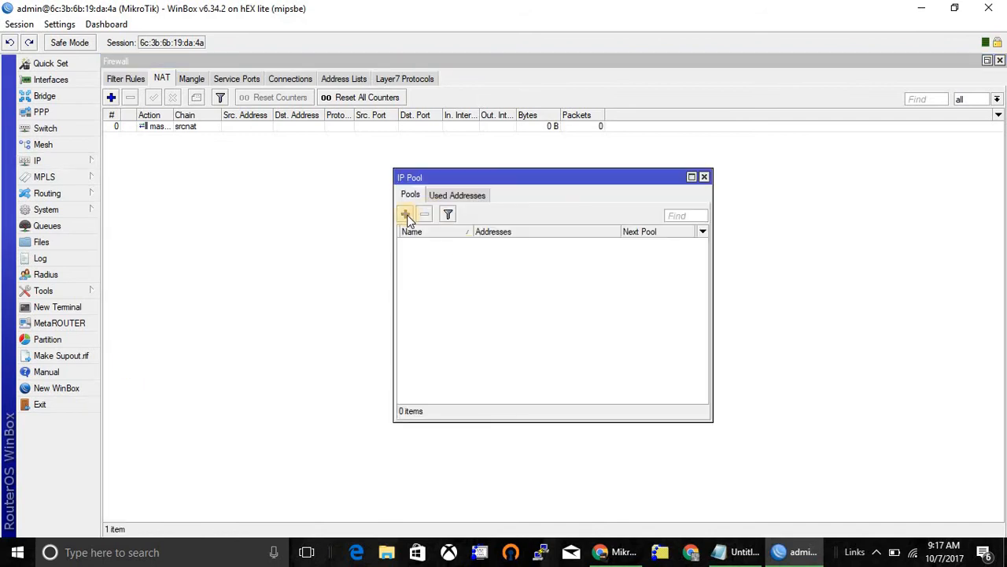
pyautogui.click(406, 214)
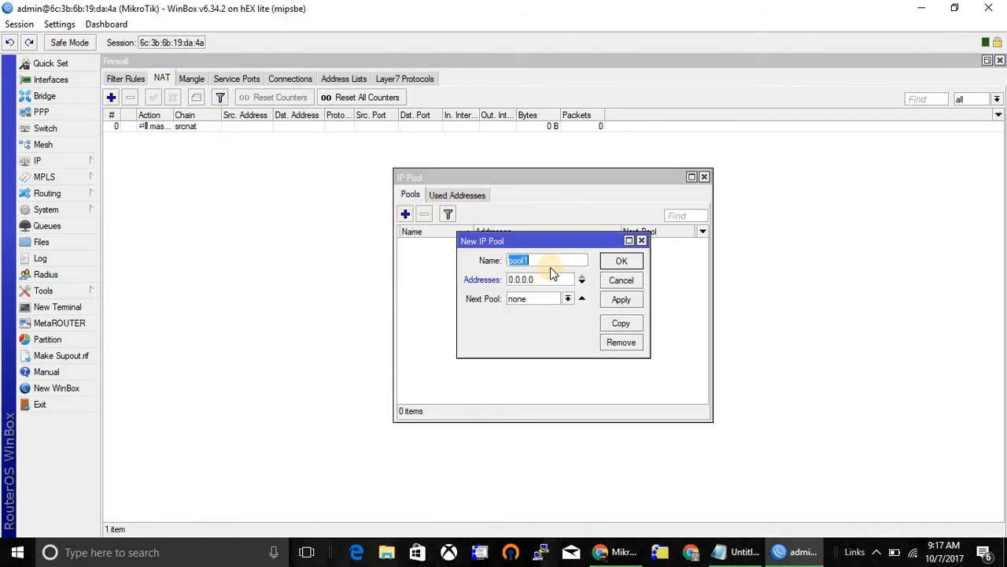
pyautogui.write('mypool')
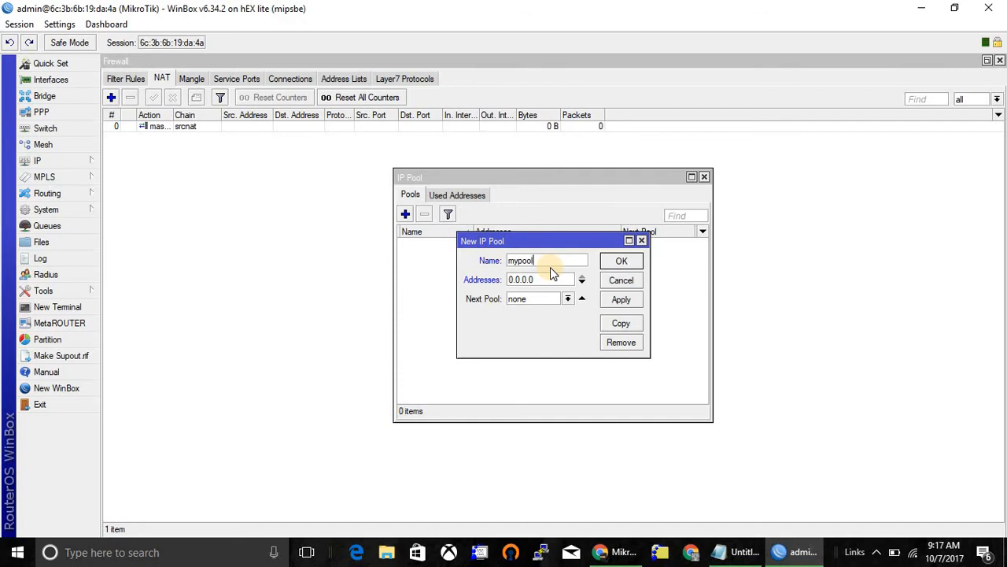
pyautogui.write('1')
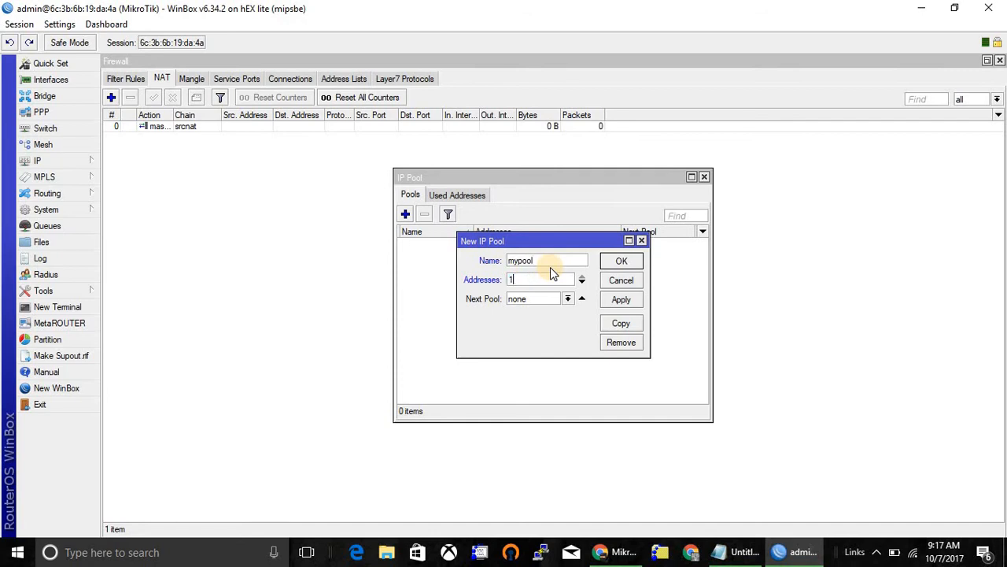
pyautogui.write('10.10.10.254')
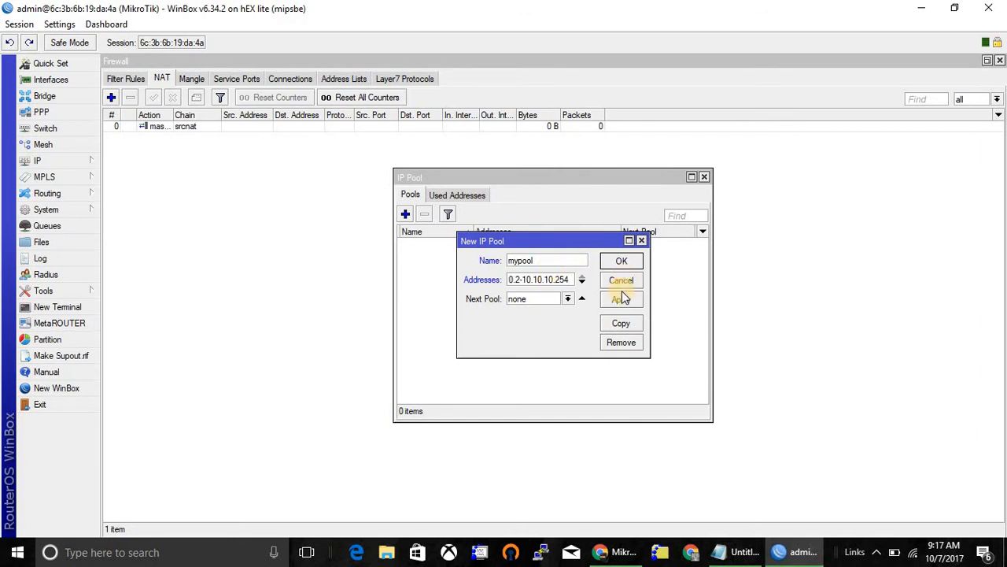
pyautogui.click(620, 261)
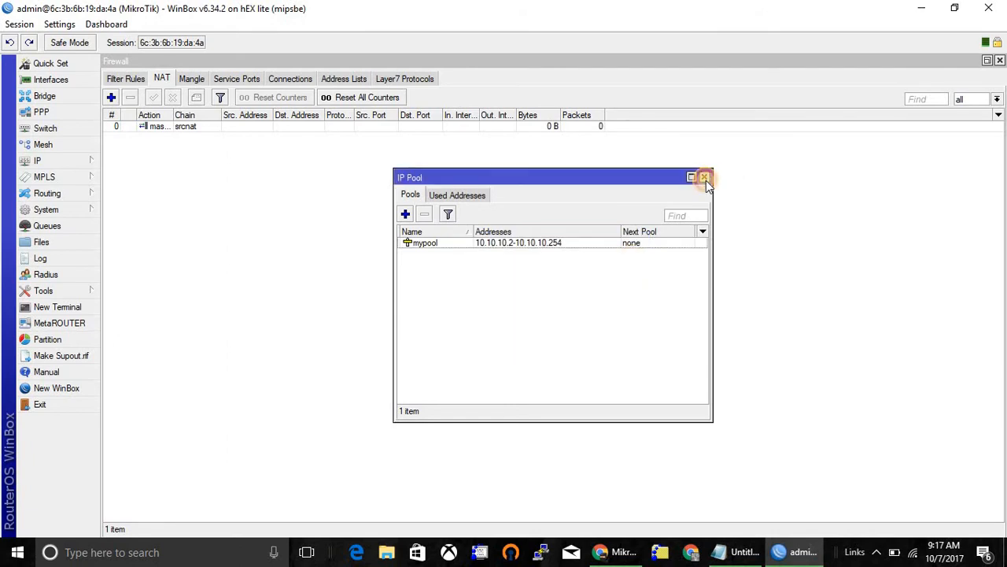
pyautogui.click(38, 161)
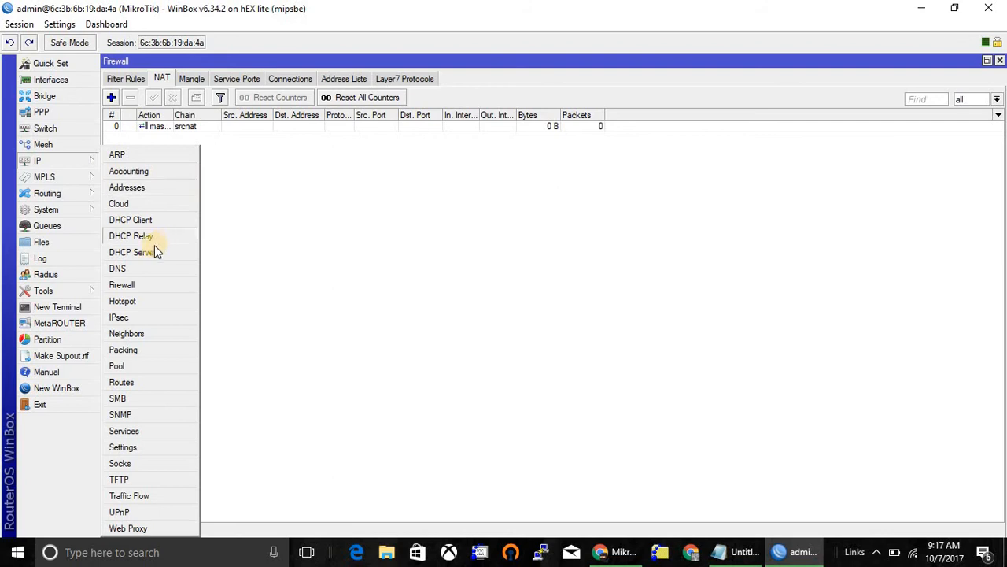
pyautogui.moveTo(154, 250)
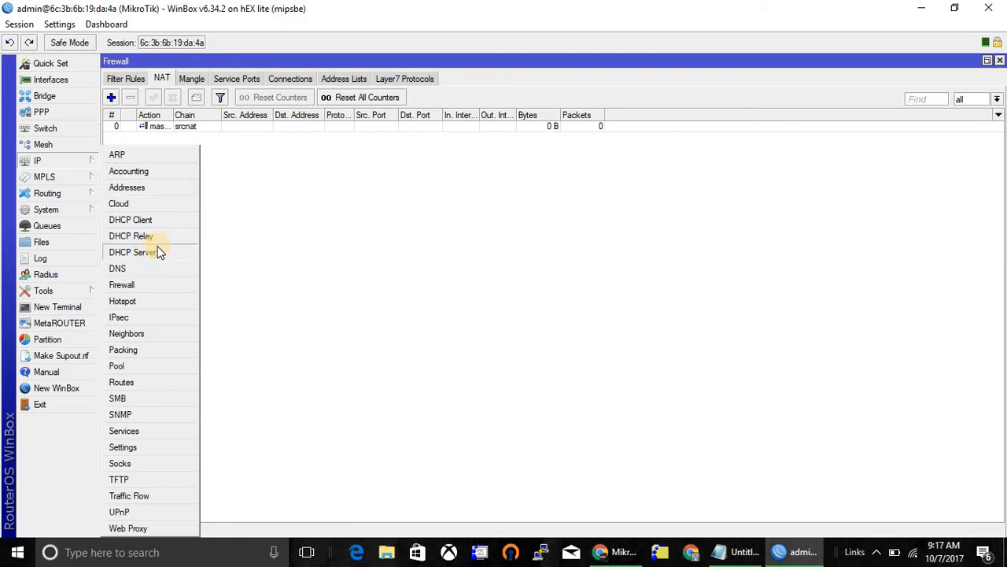
# Step: Start DHCP server myserver on the LAN interface using address pool mypool
pyautogui.click(132, 251)
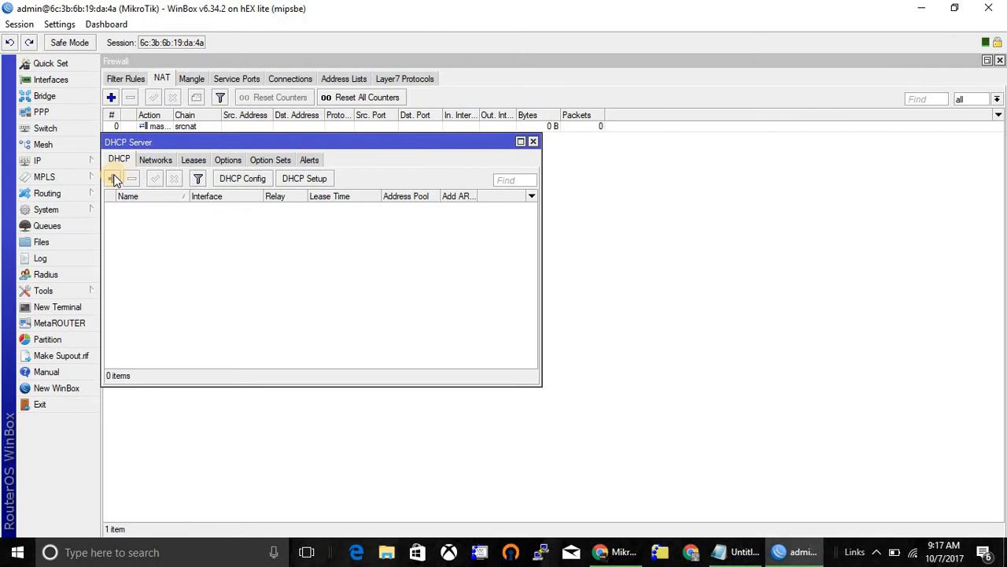
pyautogui.click(113, 178)
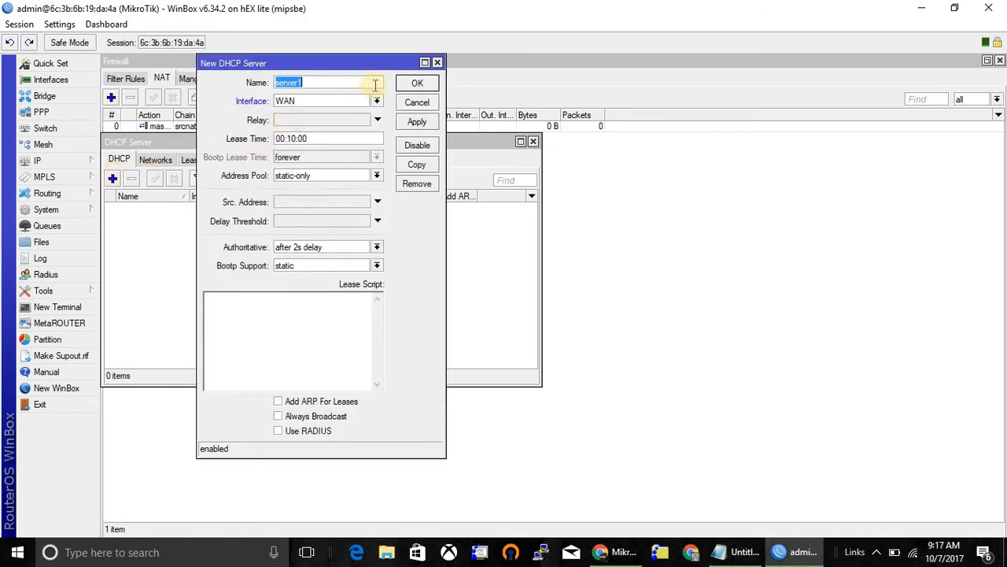
pyautogui.write('myserver')
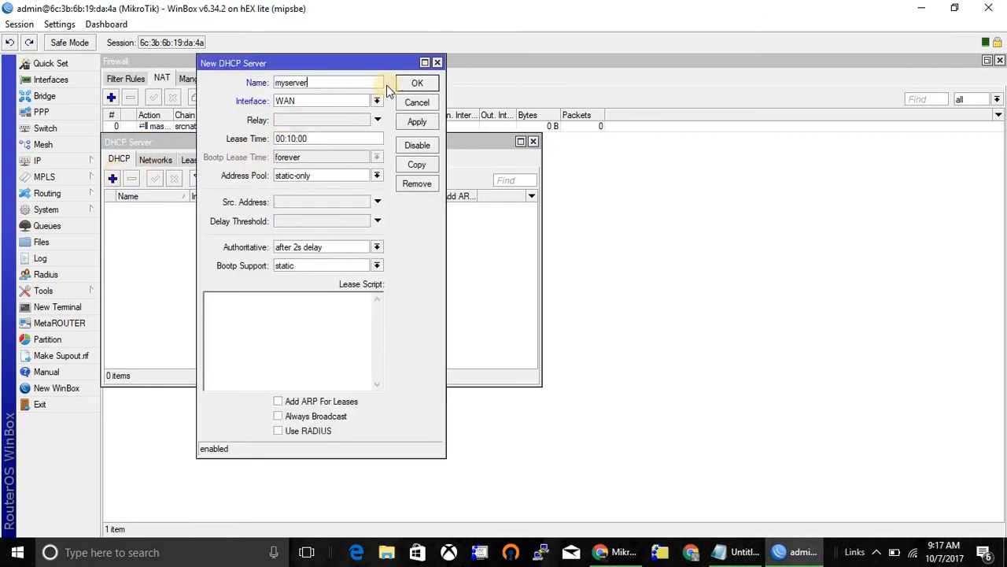
pyautogui.click(378, 100)
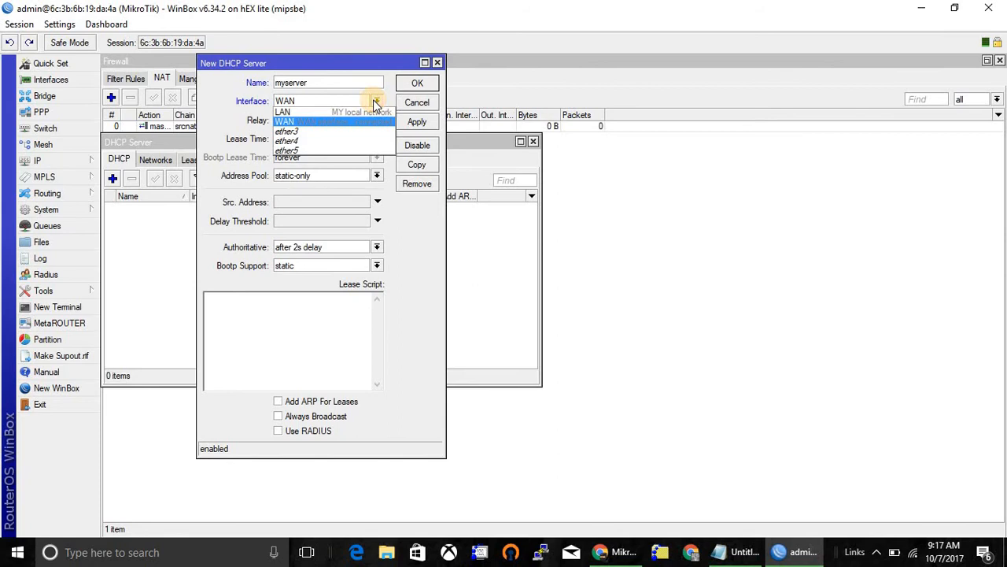
pyautogui.click(282, 110)
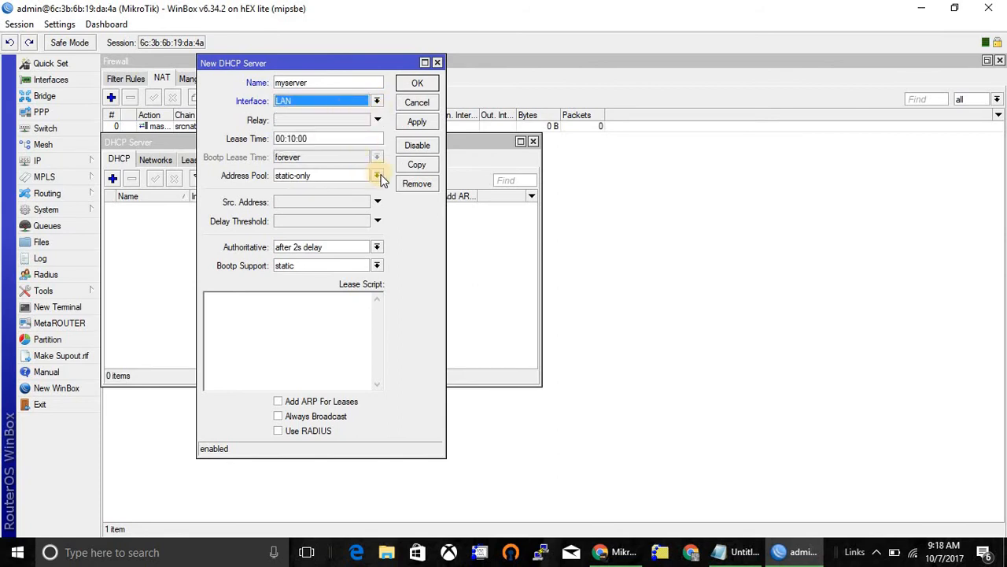
pyautogui.click(378, 176)
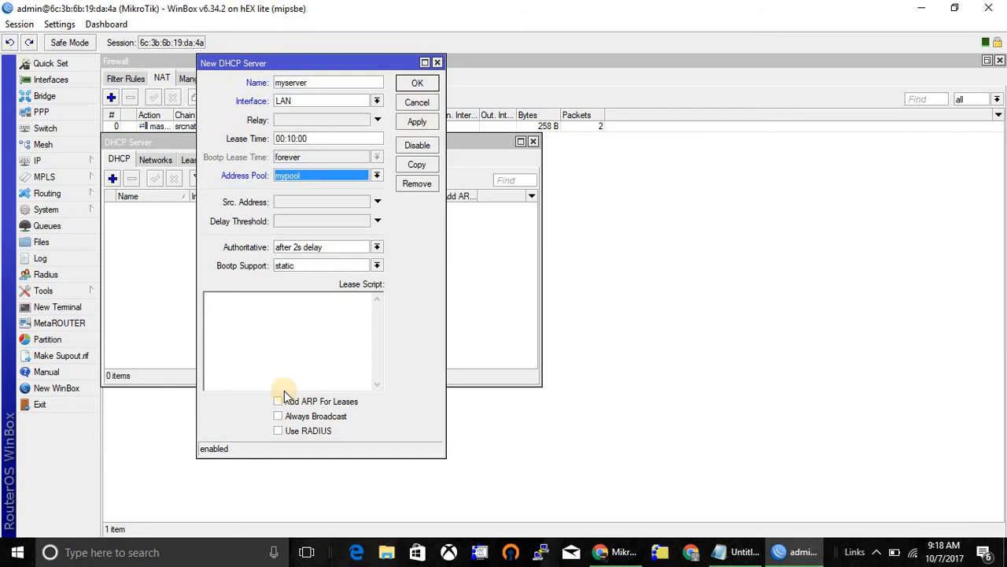
# Step: Enable Add ARP For Leases and Always Broadcast, then save the DHCP server
pyautogui.click(277, 402)
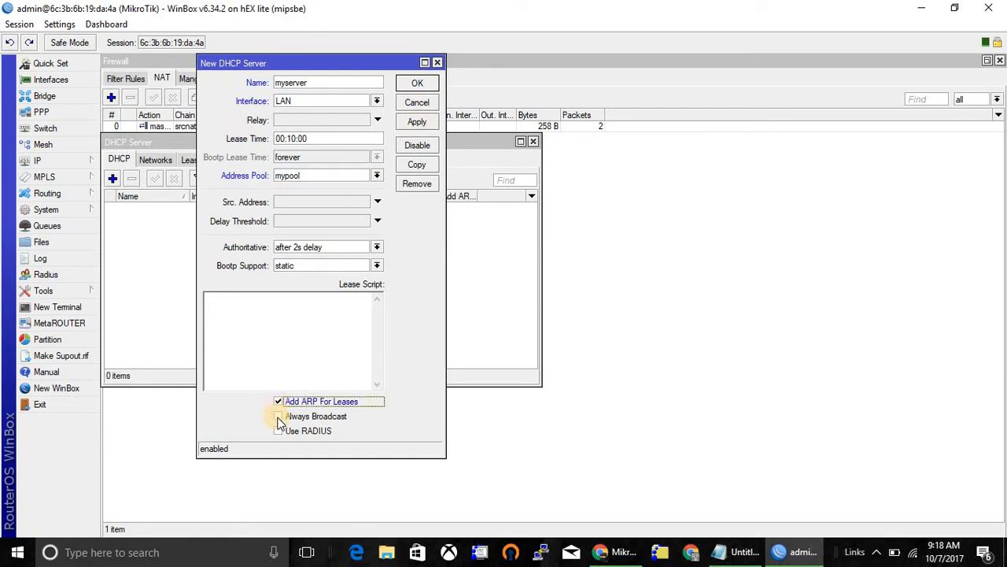
pyautogui.click(277, 416)
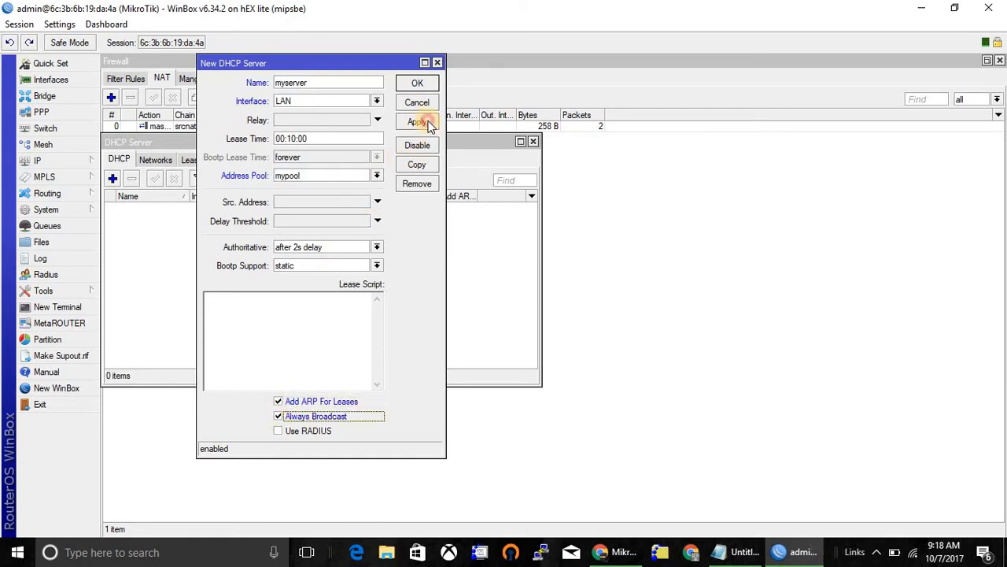
pyautogui.click(417, 81)
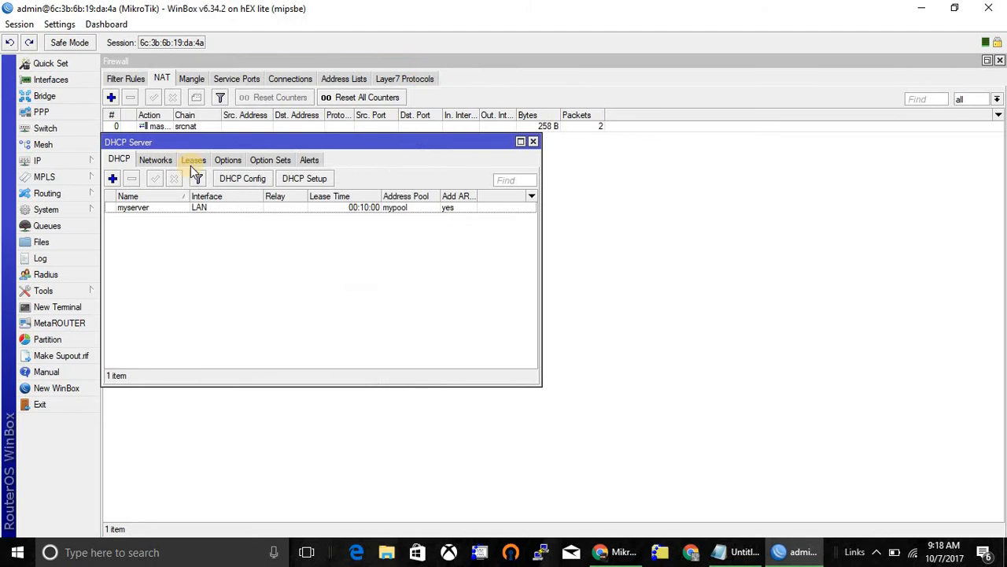
# Step: Add DHCP network 10.10.10.0/24 with gateway 10.10.10.1 and netmask 24
pyautogui.click(154, 161)
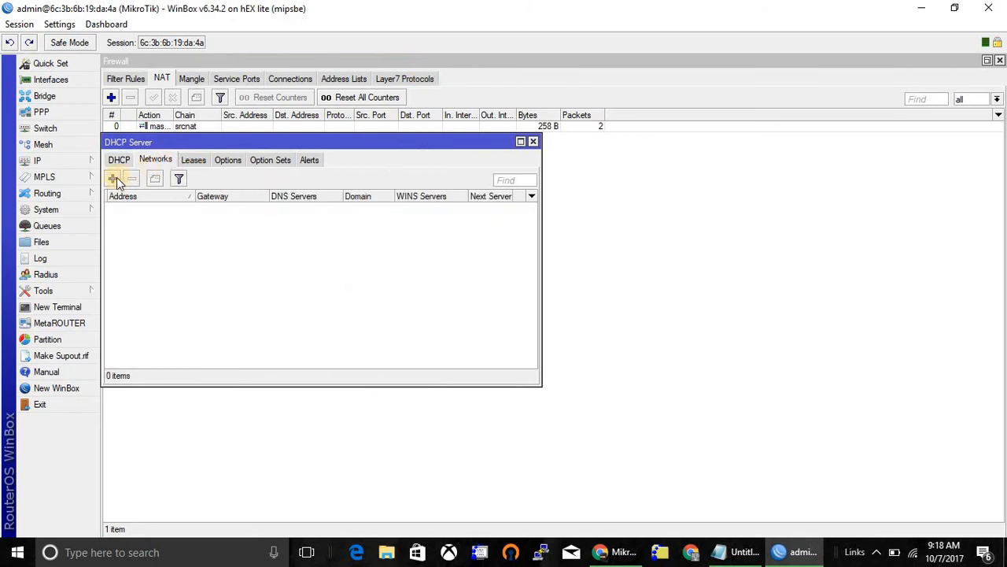
pyautogui.click(112, 178)
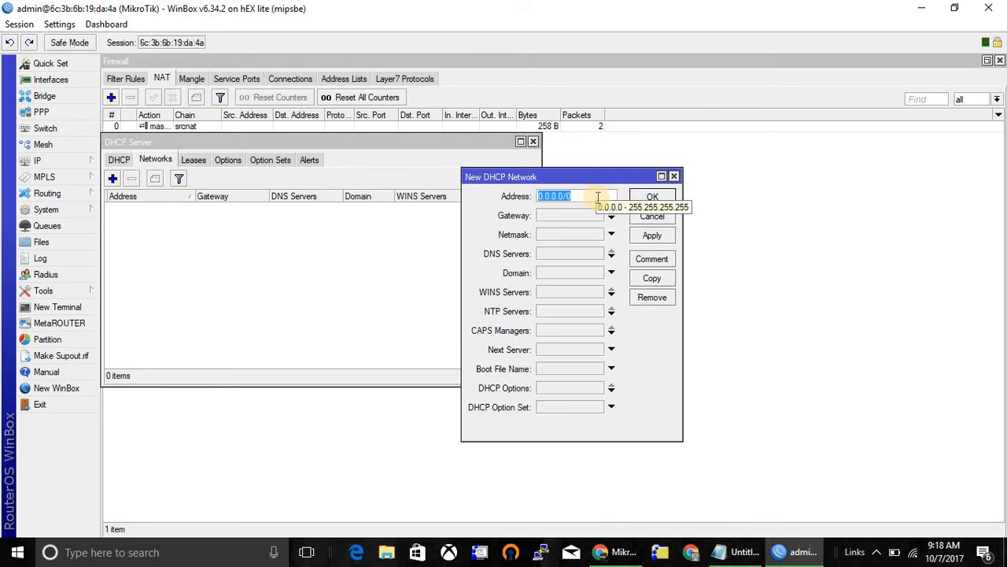
pyautogui.write('10.1')
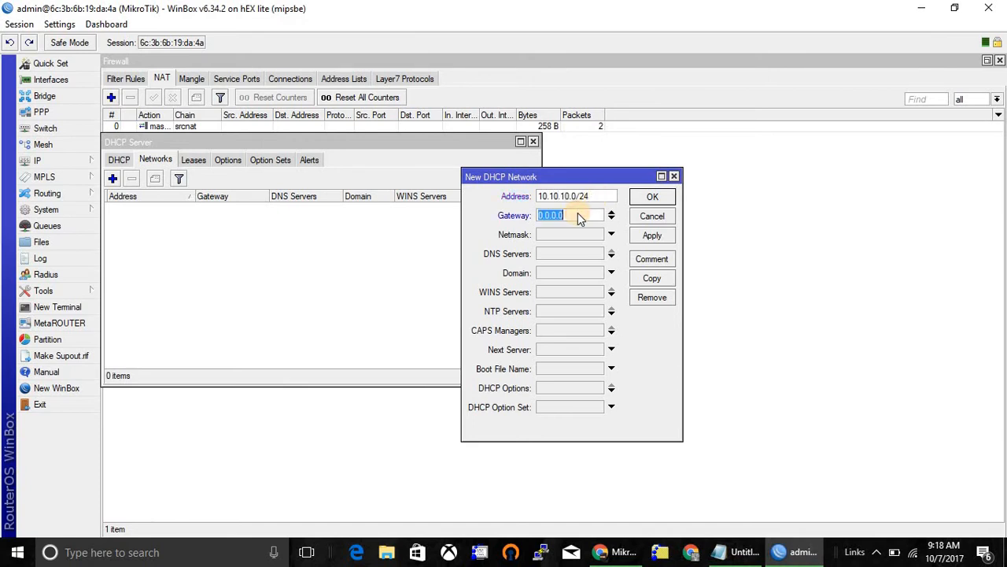
pyautogui.write('10.10.10.')
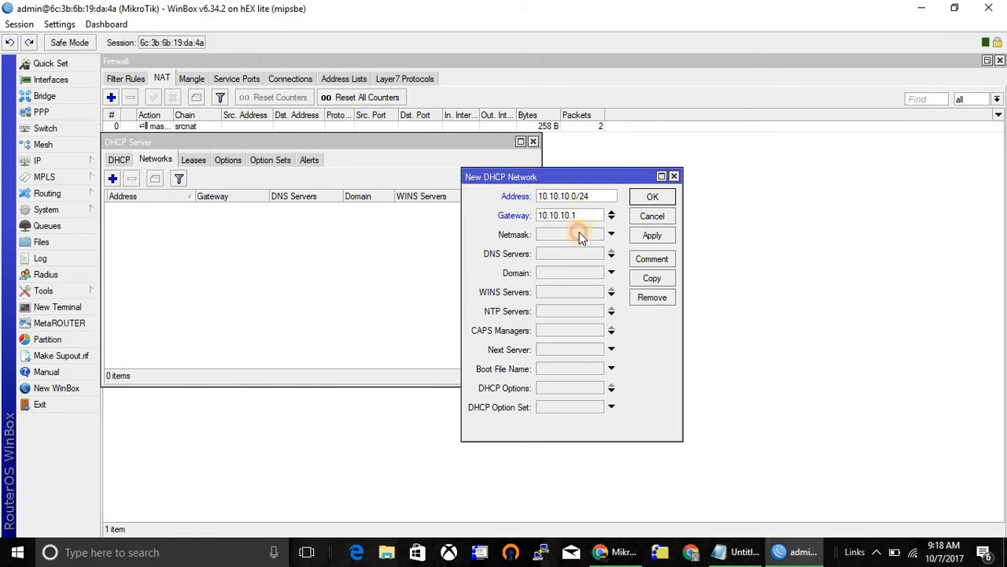
pyautogui.write('24')
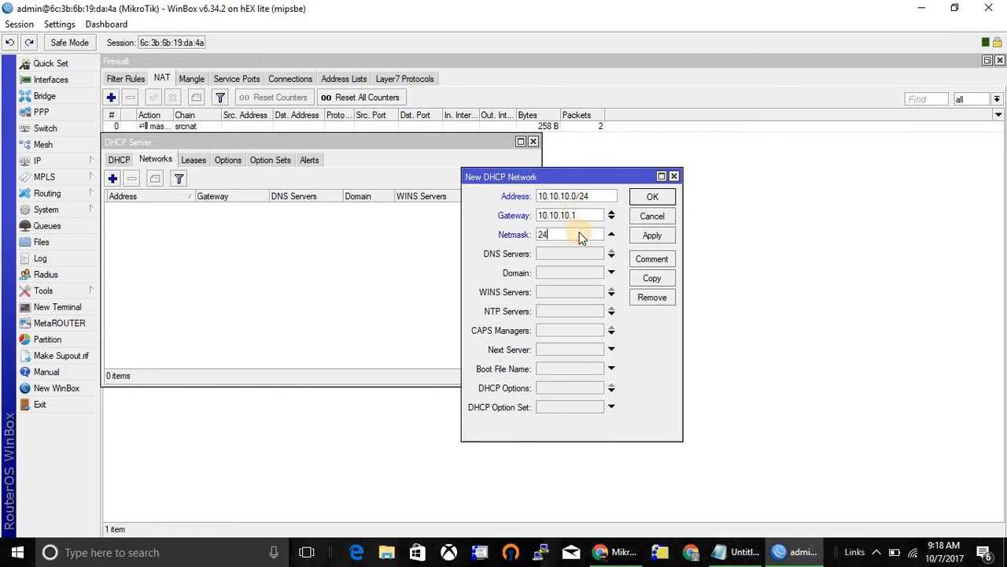
# Step: Set DNS servers 8.8.8.8 and 8.8.4.4, save the network and close the DHCP window
pyautogui.click(567, 252)
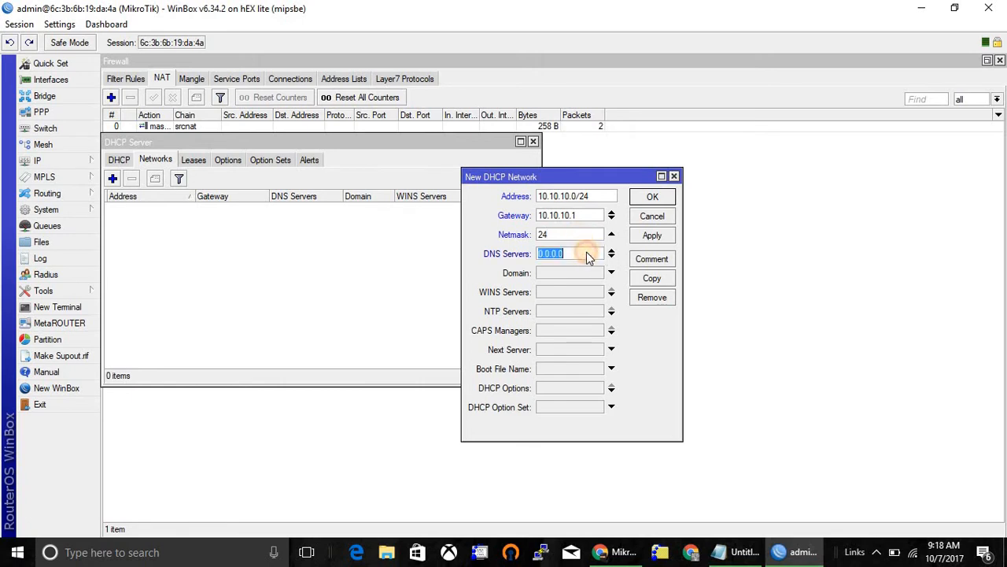
pyautogui.write('8.8.')
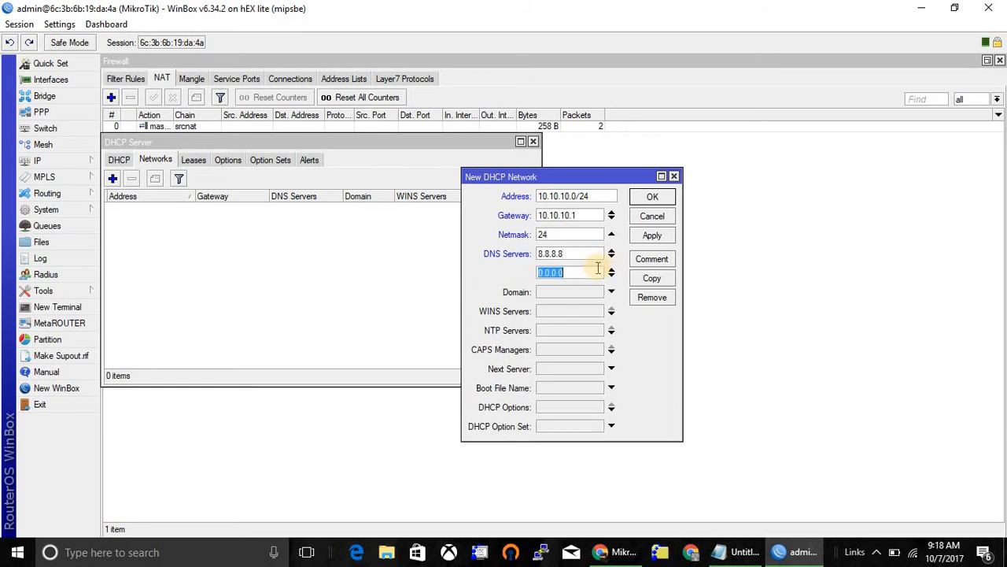
pyautogui.write('8.8.4.4')
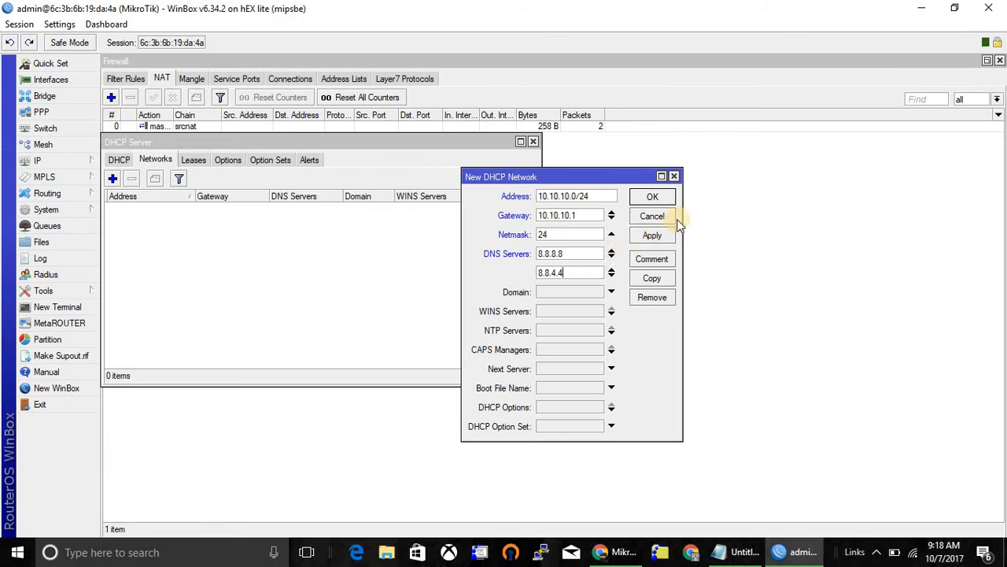
pyautogui.click(652, 195)
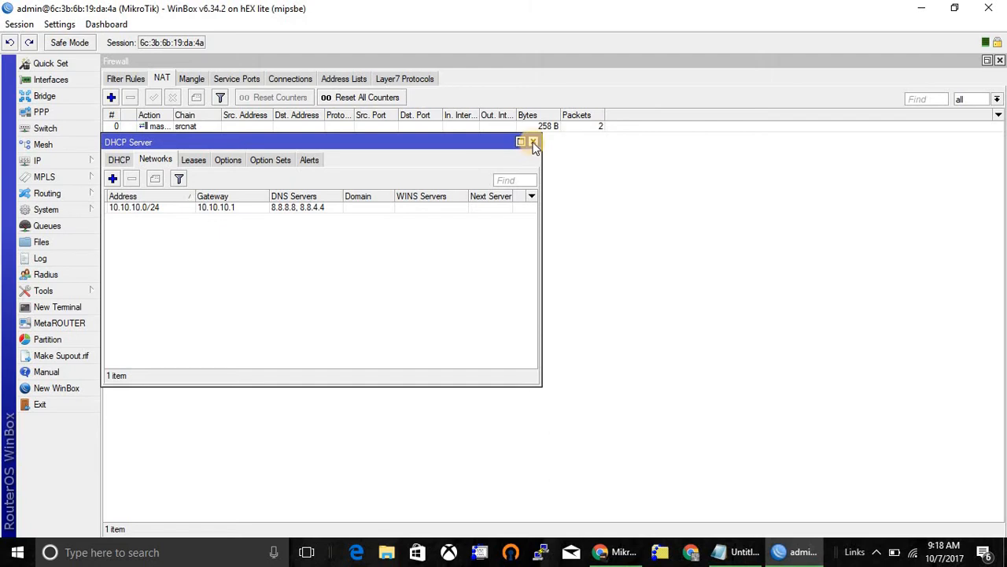
pyautogui.click(532, 142)
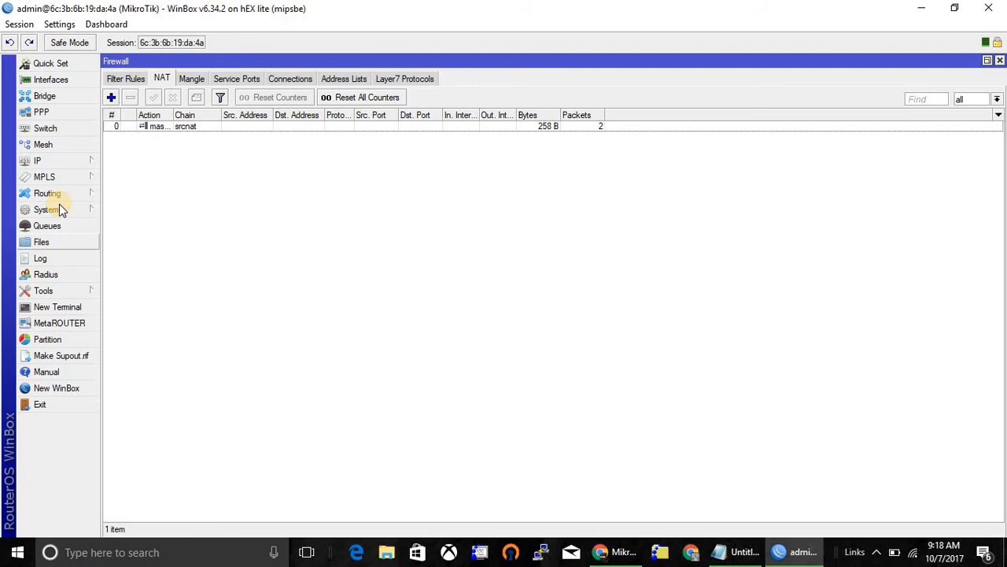
# Step: Show the route list with the connected LAN and WAN routes and start a new route
pyautogui.click(47, 194)
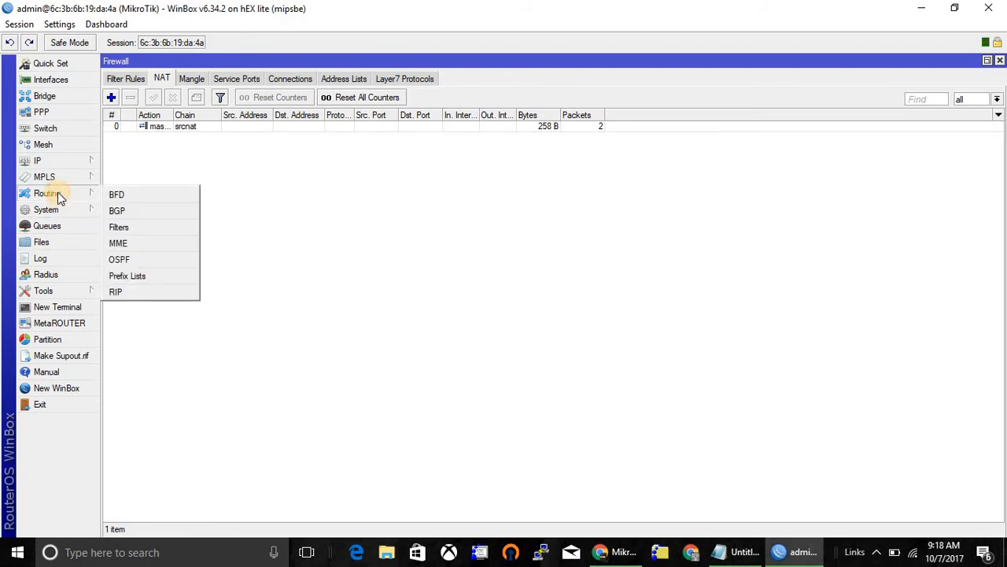
pyautogui.click(38, 161)
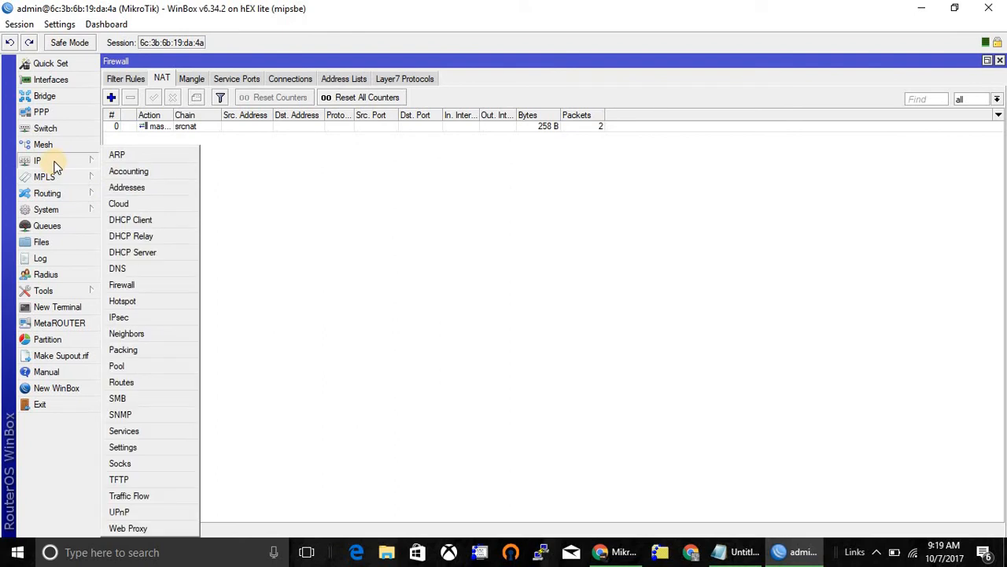
pyautogui.moveTo(69, 167)
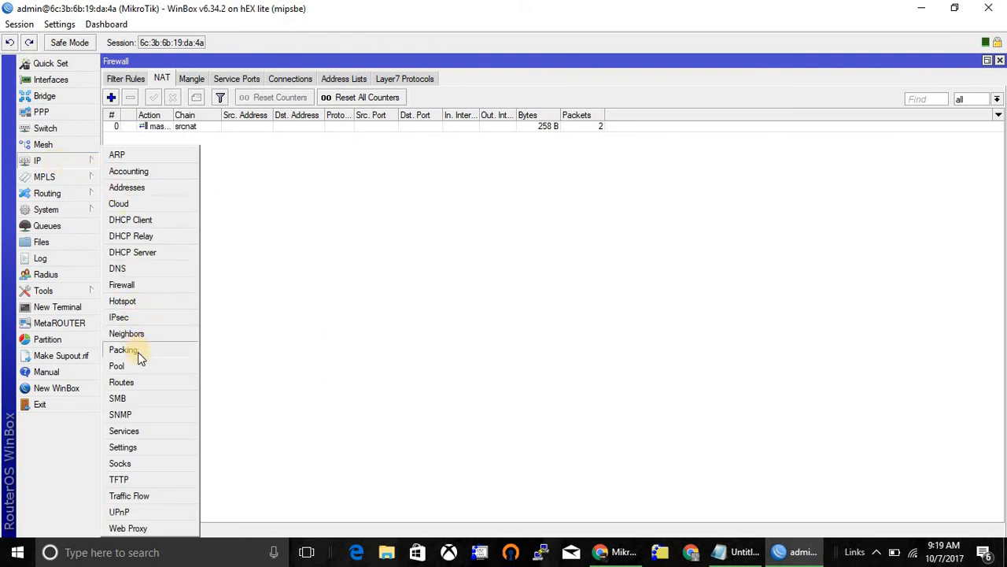
pyautogui.click(122, 382)
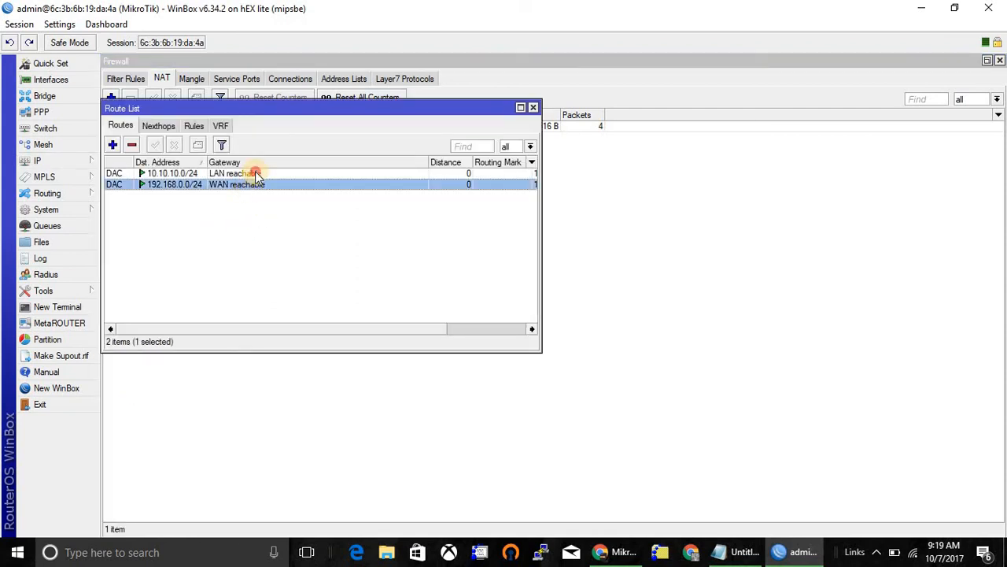
pyautogui.click(173, 173)
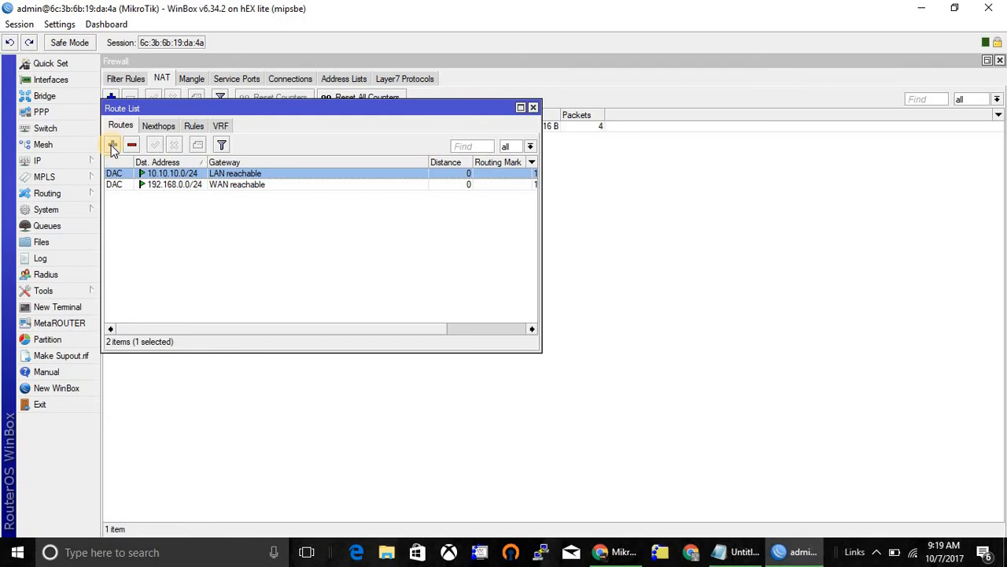
pyautogui.click(112, 145)
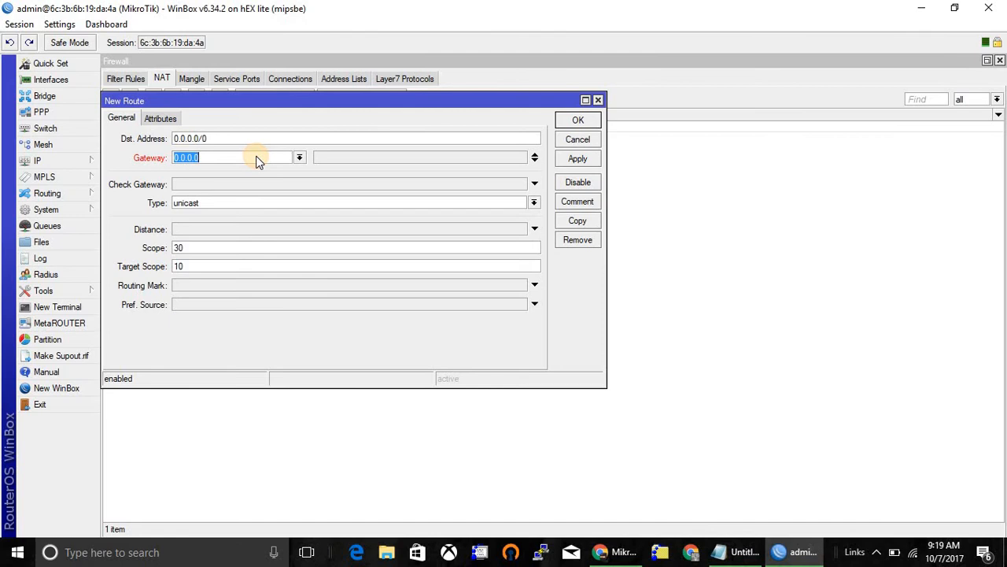
# Step: Save default route 0.0.0.0/0 via gateway 192.168.0.1 and start a router terminal
pyautogui.write('192.1')
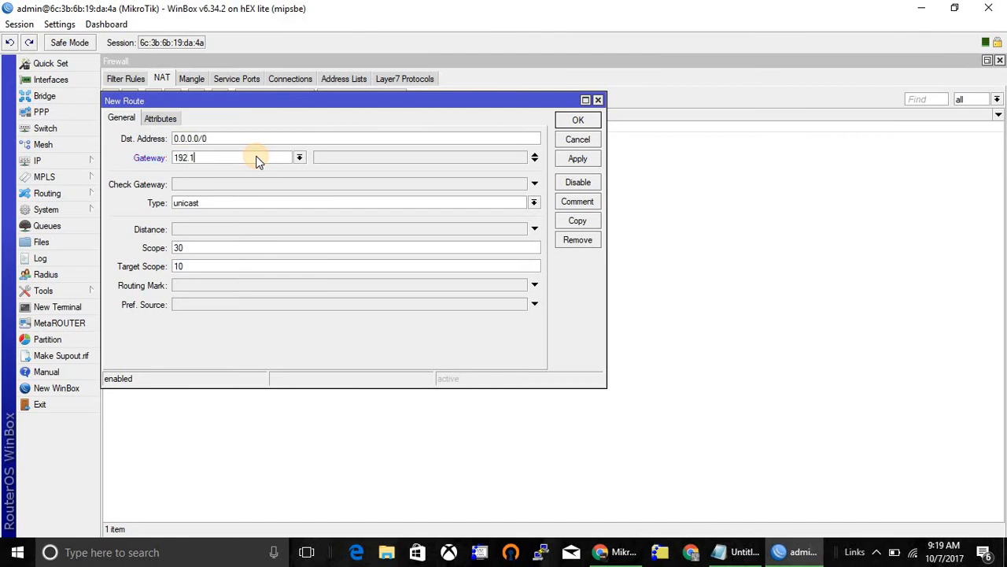
pyautogui.write('68.01')
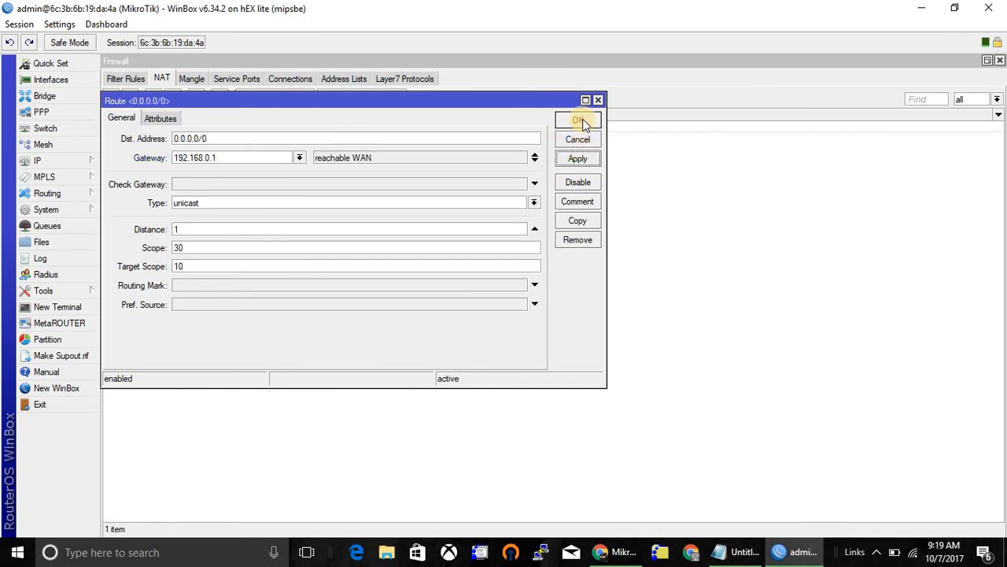
pyautogui.click(577, 120)
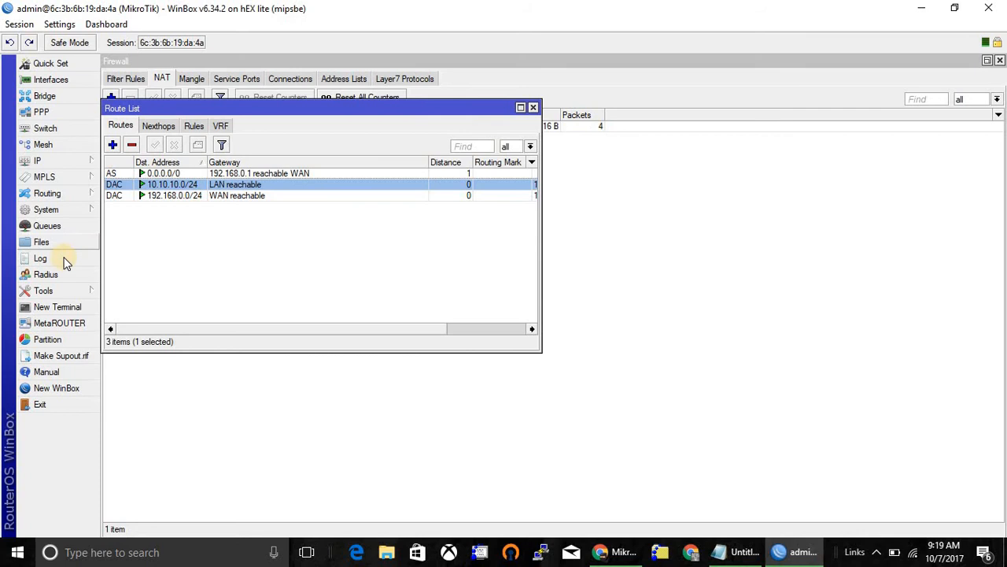
pyautogui.click(57, 307)
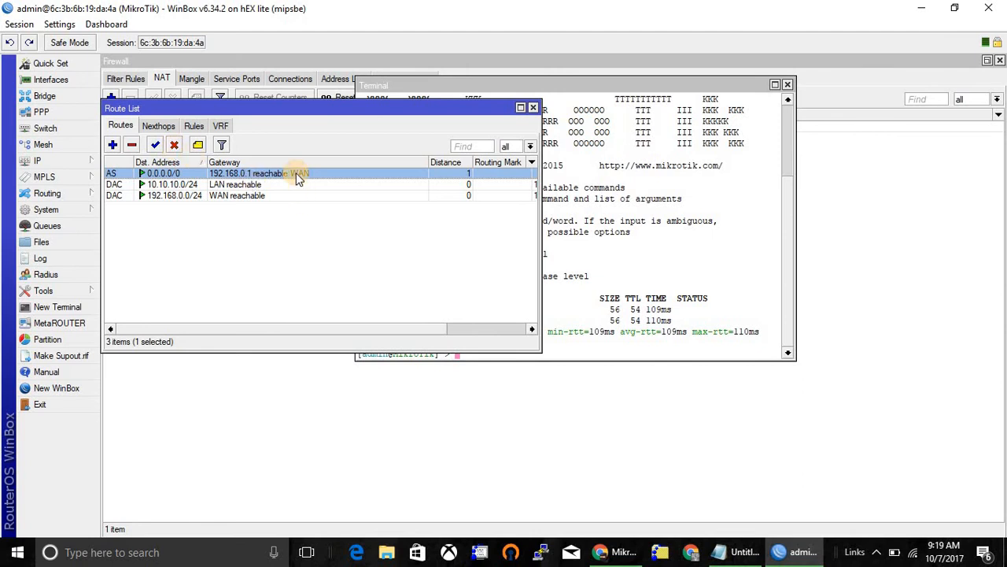
# Step: Ping 8.8.8.8 from the router terminal and confirm four replies after an initial failure
pyautogui.click(175, 145)
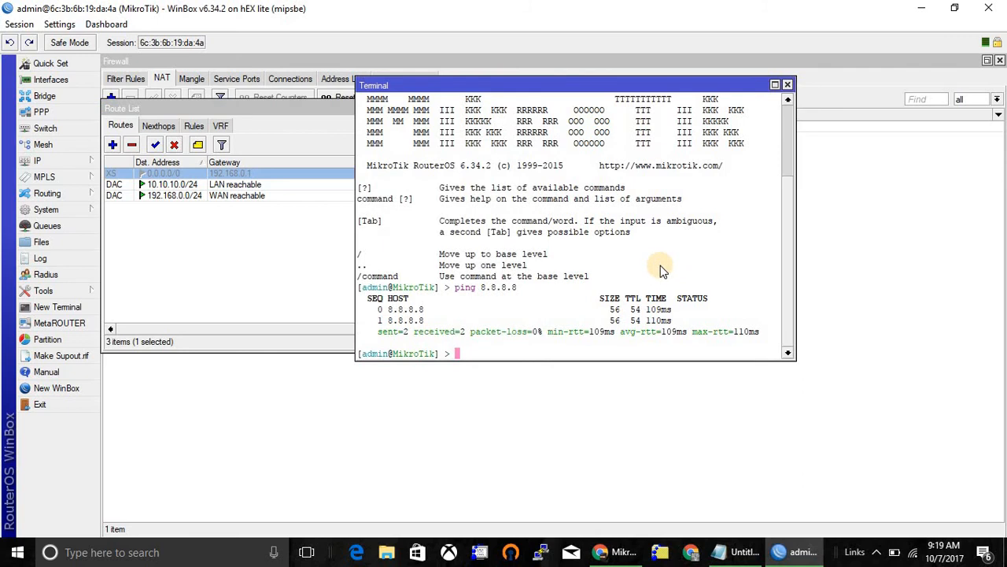
pyautogui.write('ping 8.8.8.8')
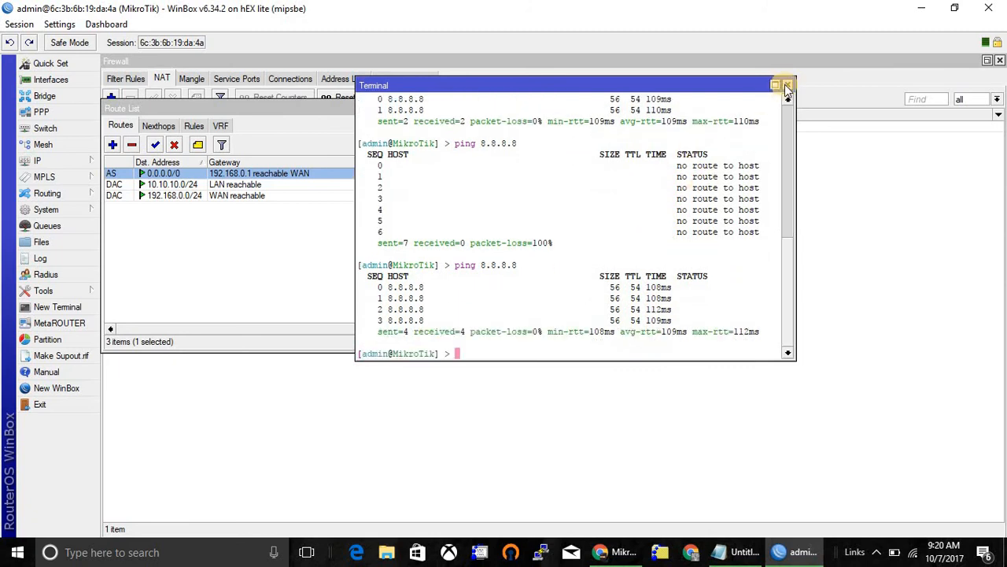
pyautogui.click(774, 85)
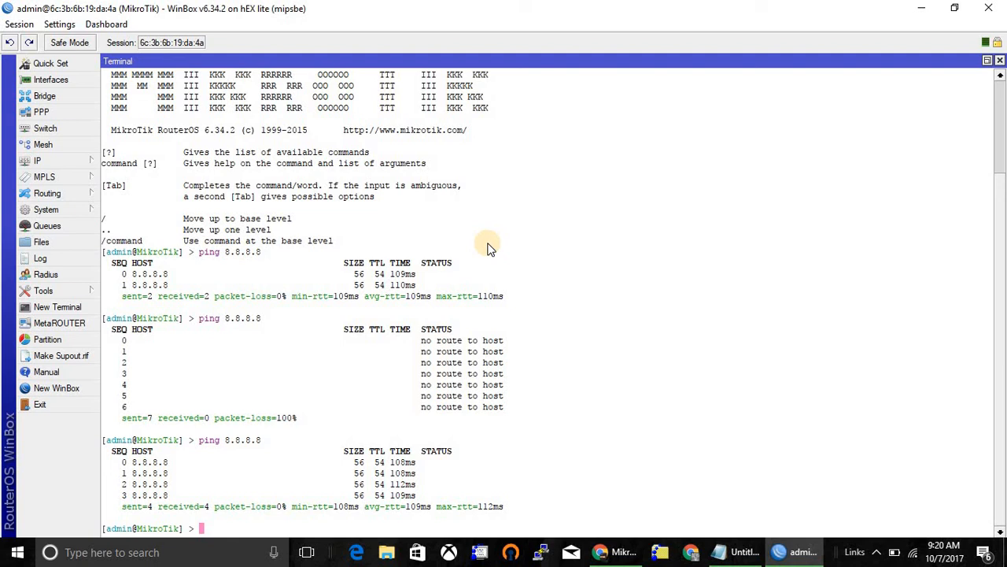
pyautogui.moveTo(733, 422)
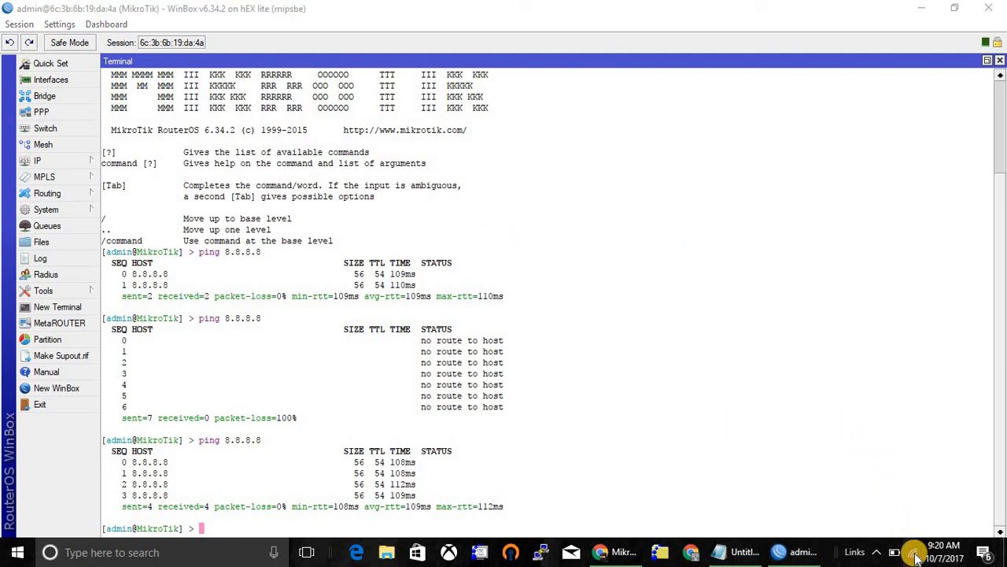
pyautogui.click(913, 551)
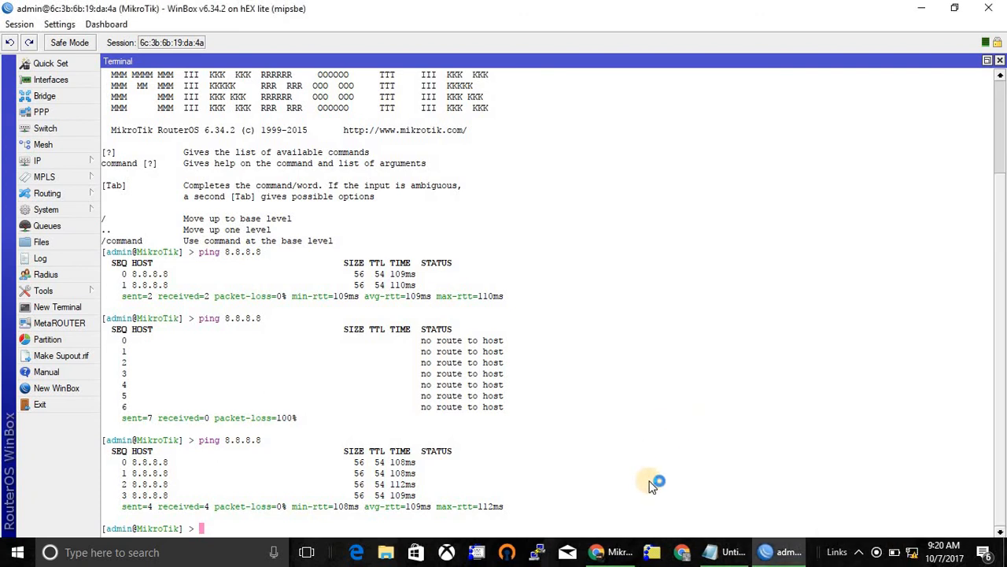
pyautogui.press('win+r')
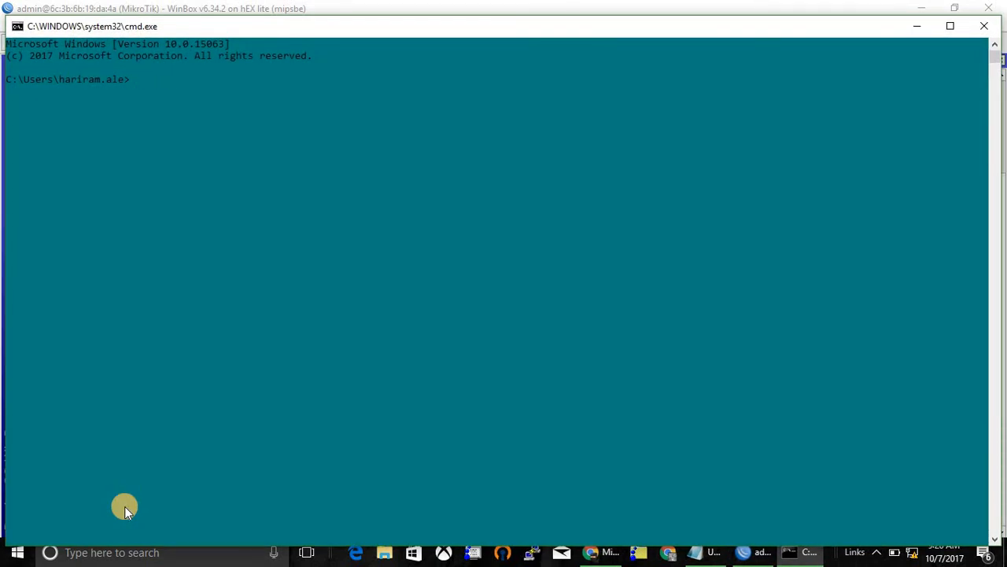
# Step: Release and renew the PC's DHCP lease, obtaining 10.10.10.254 with gateway 10.10.10.1
pyautogui.write('ipconfig')
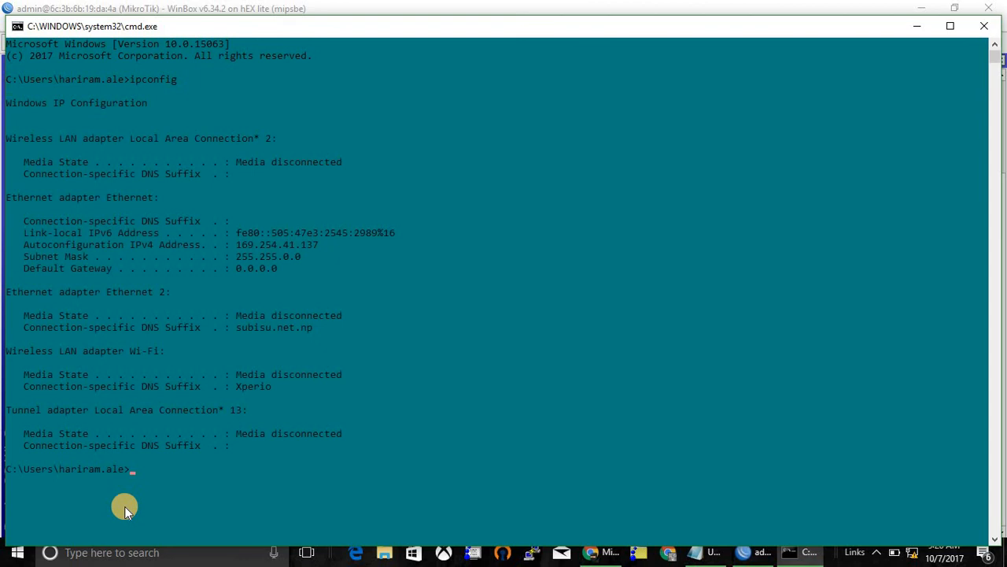
pyautogui.write('ipconfig')
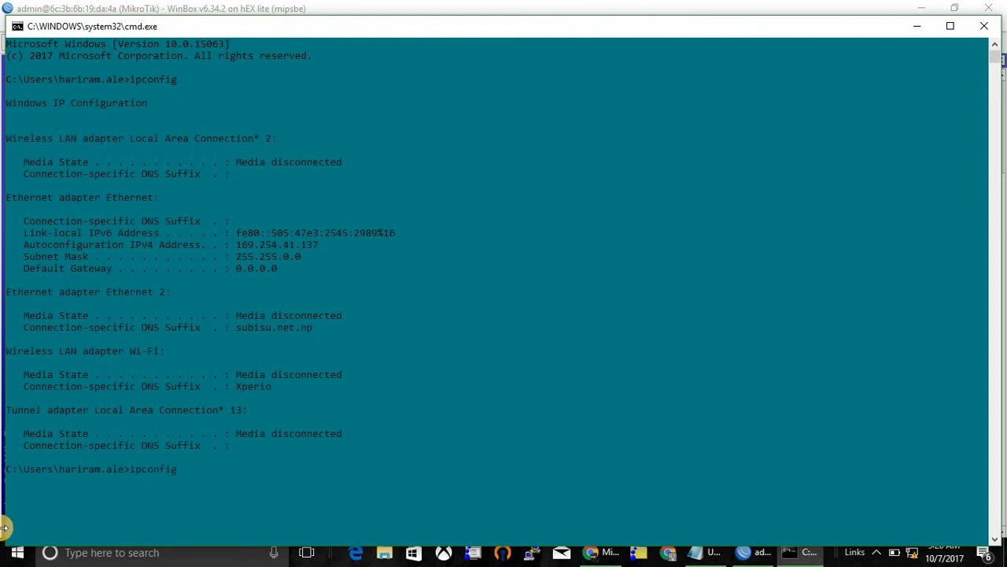
pyautogui.write('ipconfig/release')
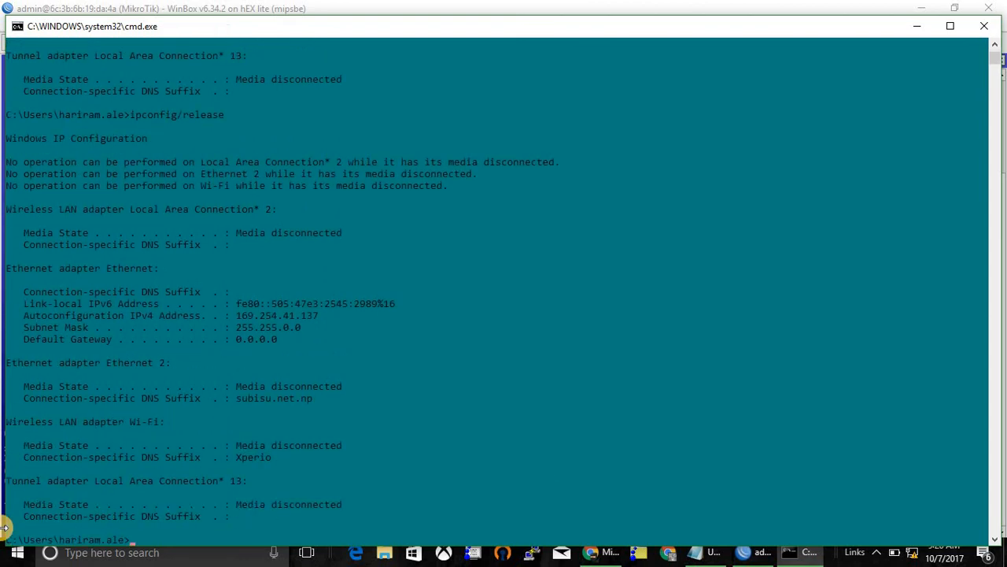
pyautogui.write('ipconfig/renew')
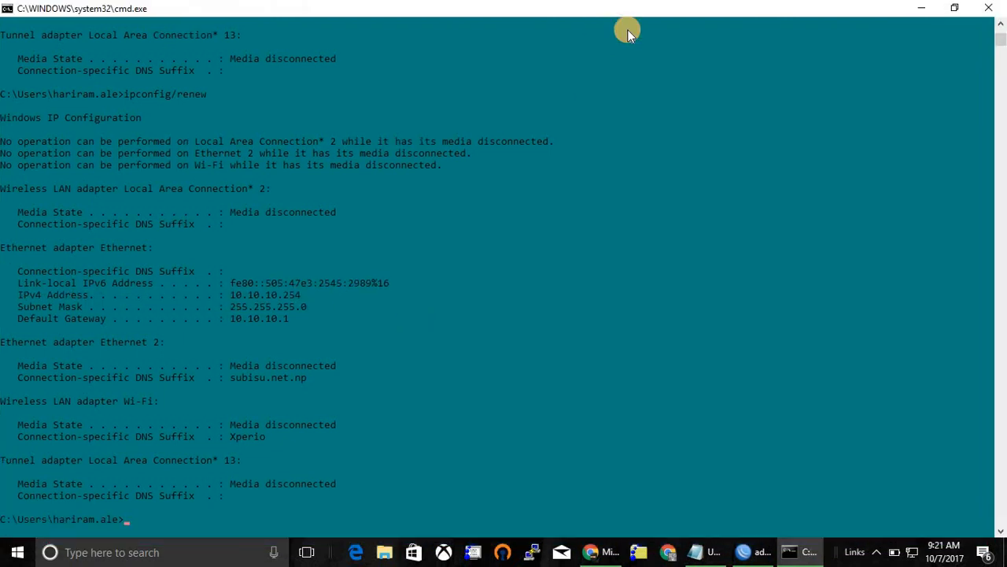
# Step: Ping google.com to confirm replies, then return to the WinBox router session
pyautogui.write('pin')
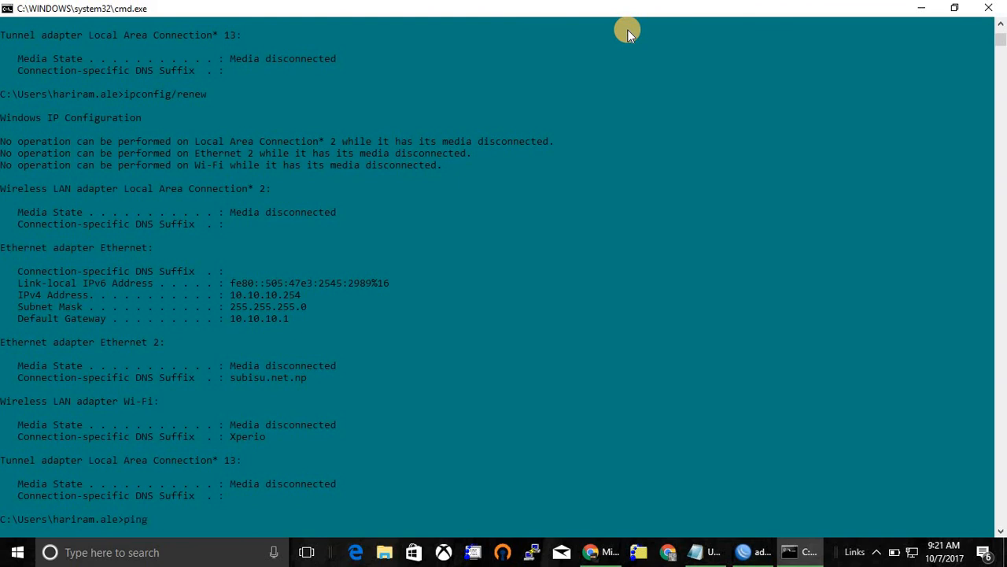
pyautogui.write('google.com')
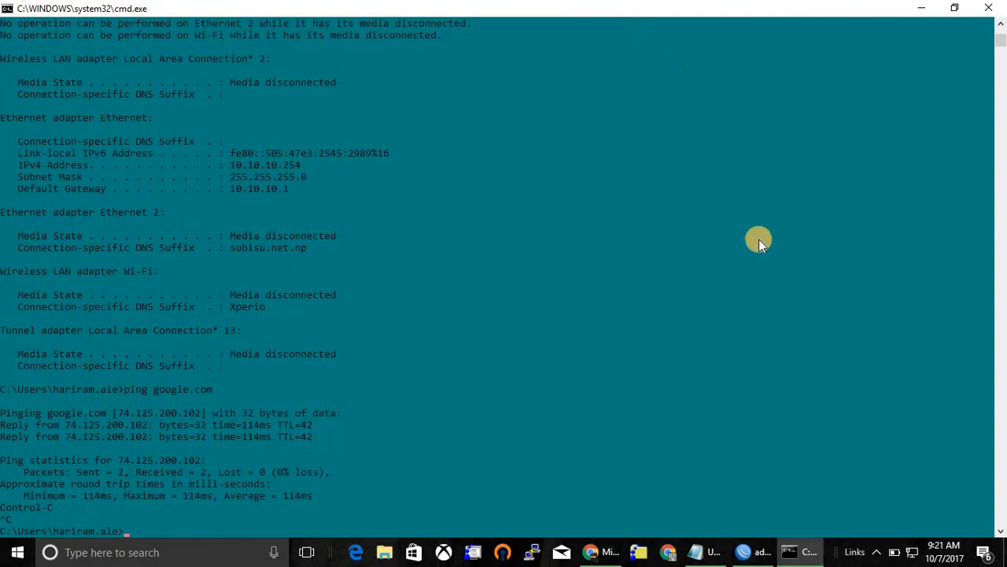
pyautogui.moveTo(743, 428)
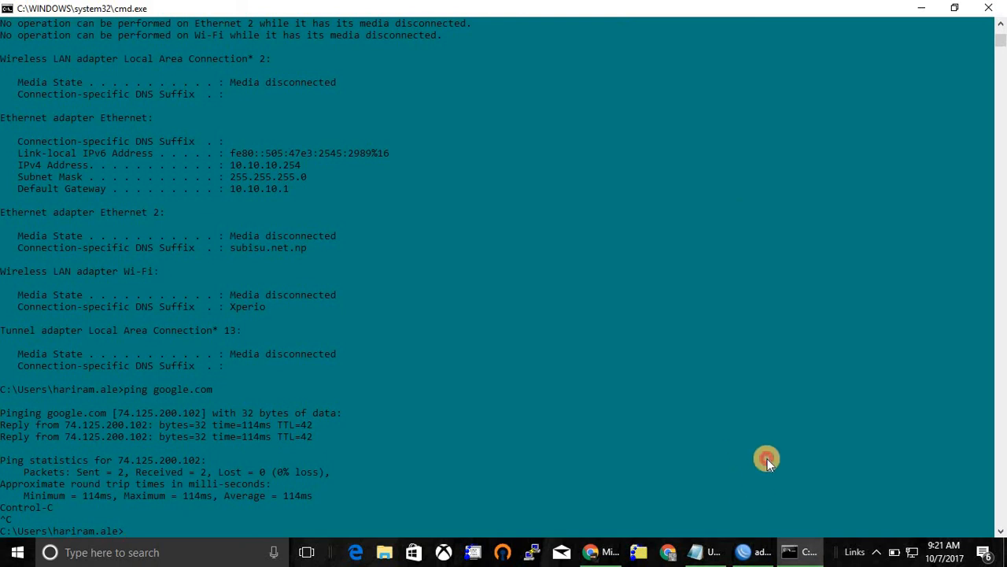
pyautogui.click(756, 550)
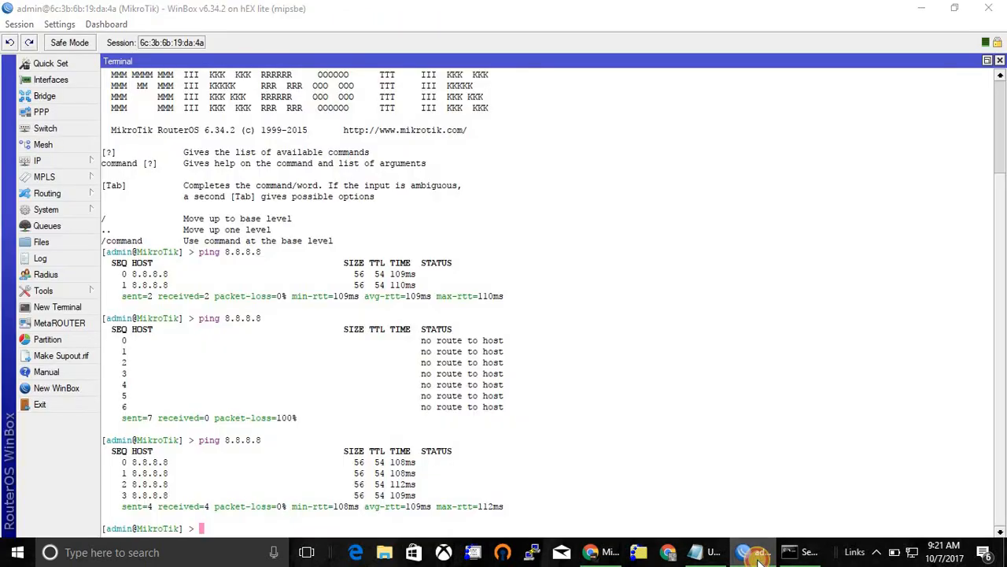